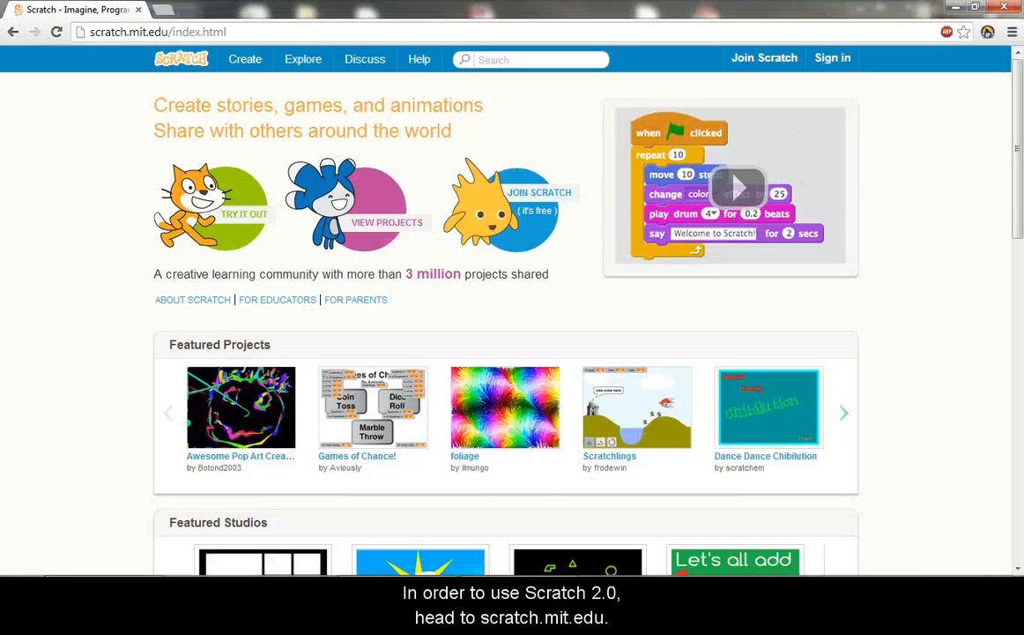
# Step: Sign in on scratch.mit.edu and use Create to begin a new project
pyautogui.click(159, 31)
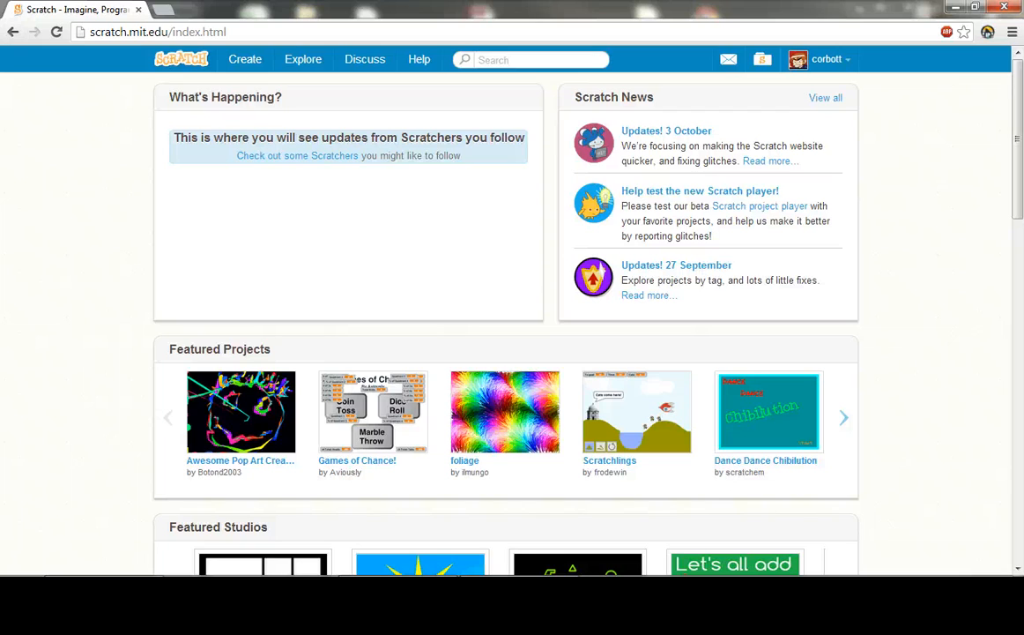
pyautogui.click(245, 60)
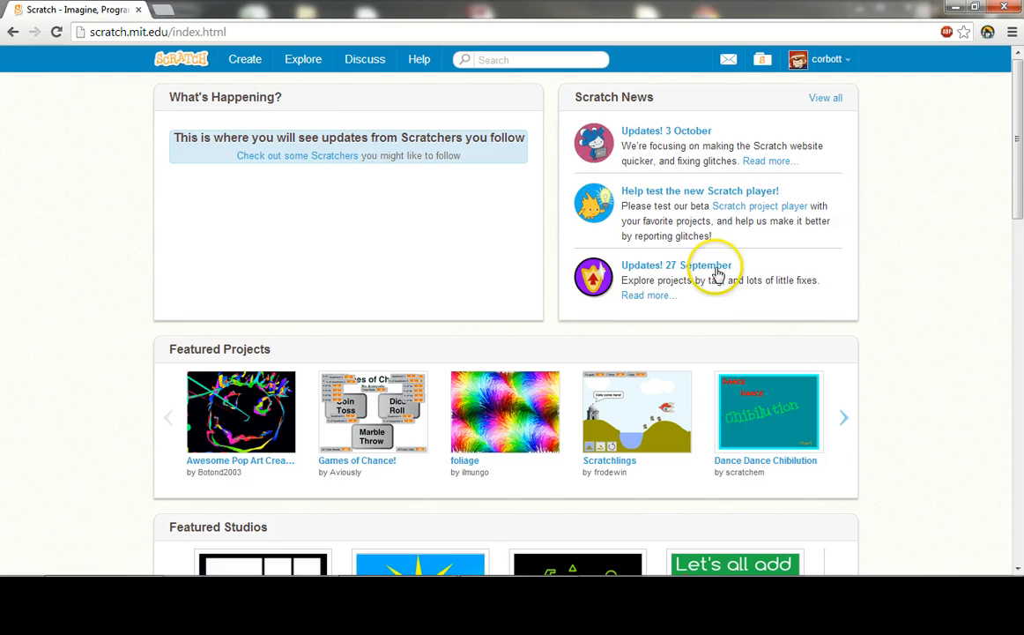
pyautogui.click(245, 60)
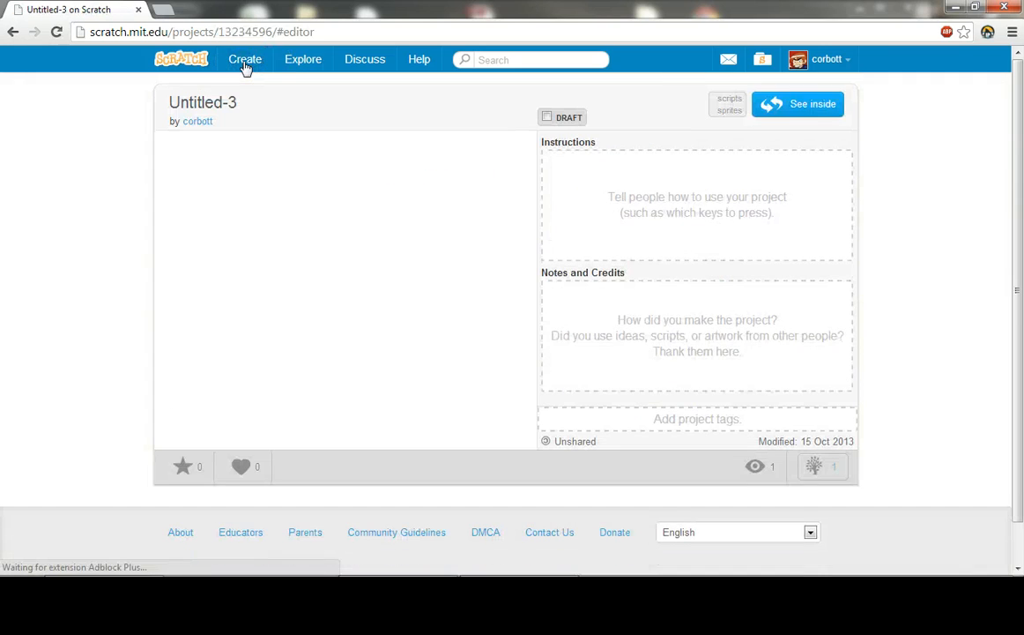
# Step: Open the Untitled-3 project inside the Scratch 2.0 editor
pyautogui.click(796, 102)
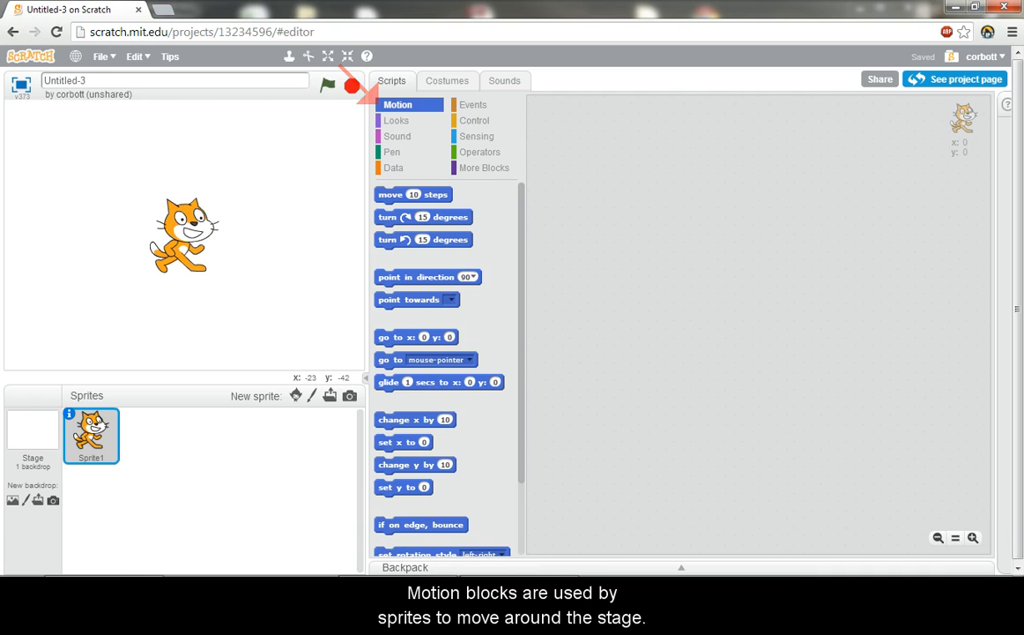
pyautogui.click(397, 120)
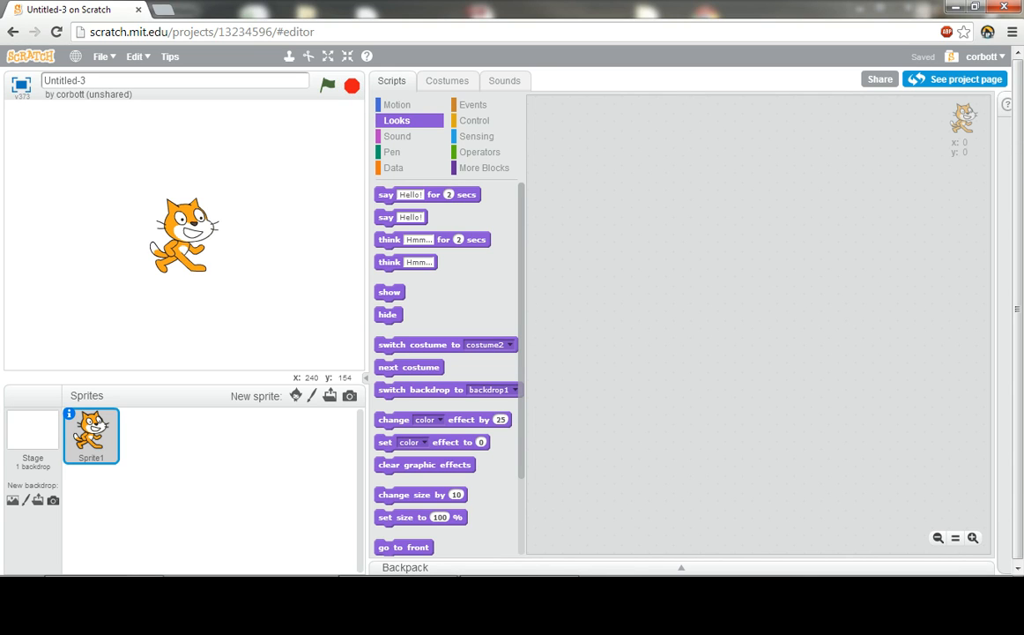
pyautogui.click(397, 136)
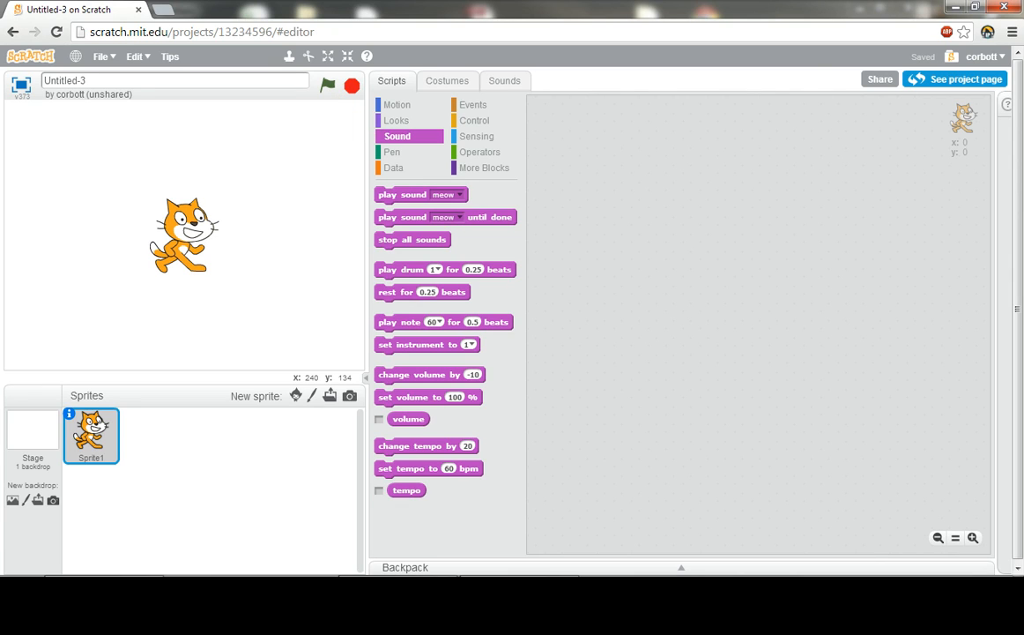
pyautogui.click(392, 152)
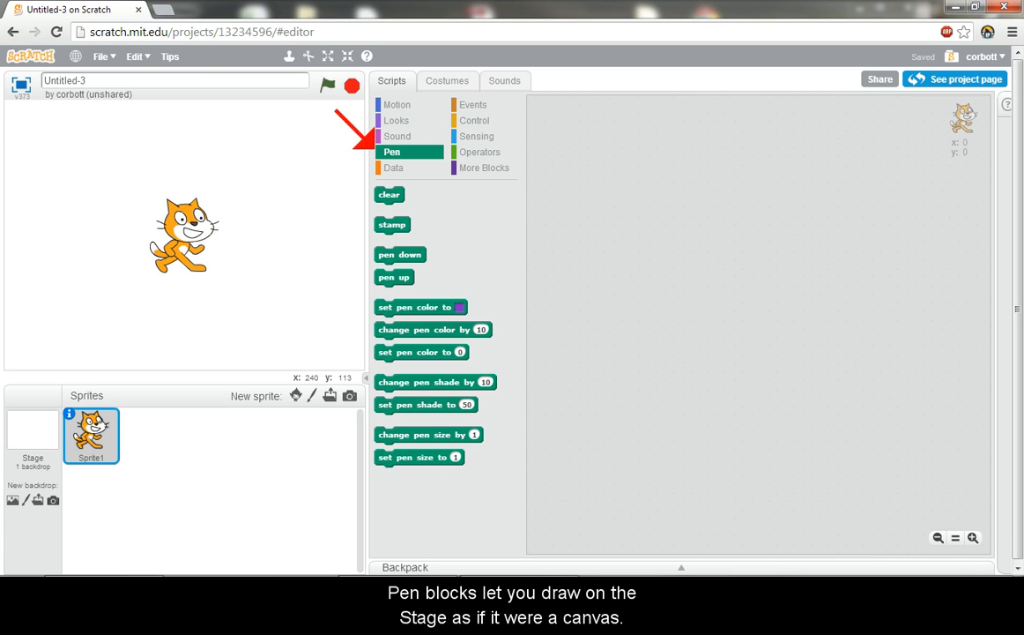
pyautogui.click(393, 167)
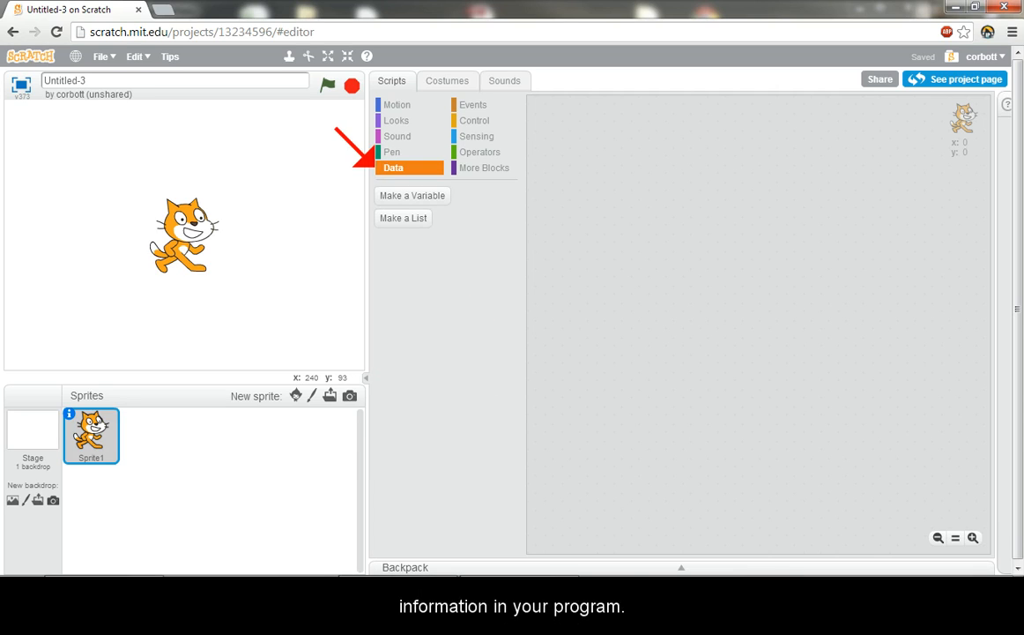
pyautogui.click(472, 104)
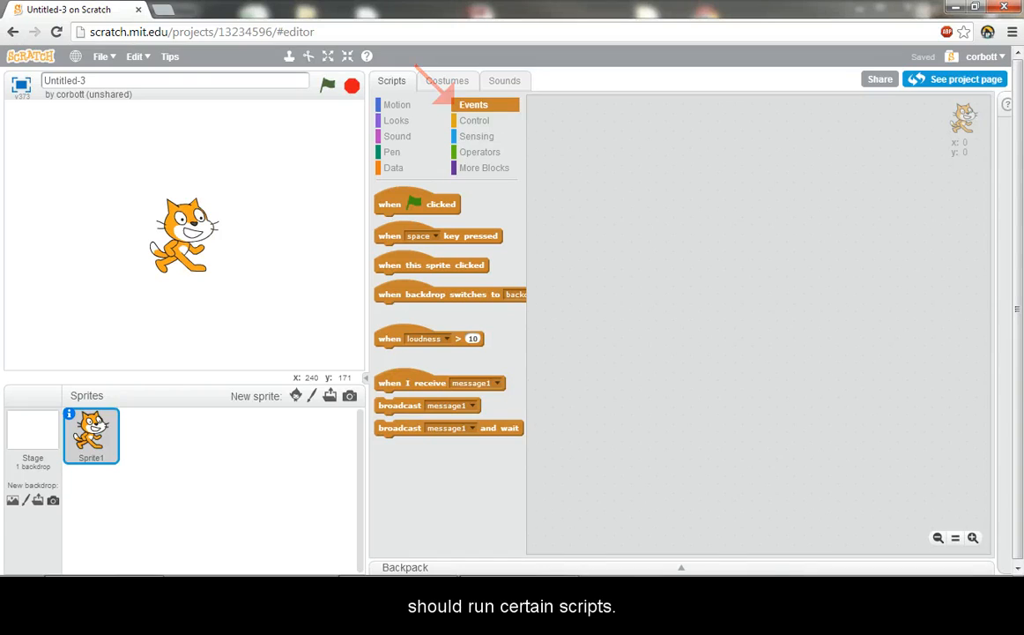
pyautogui.click(474, 120)
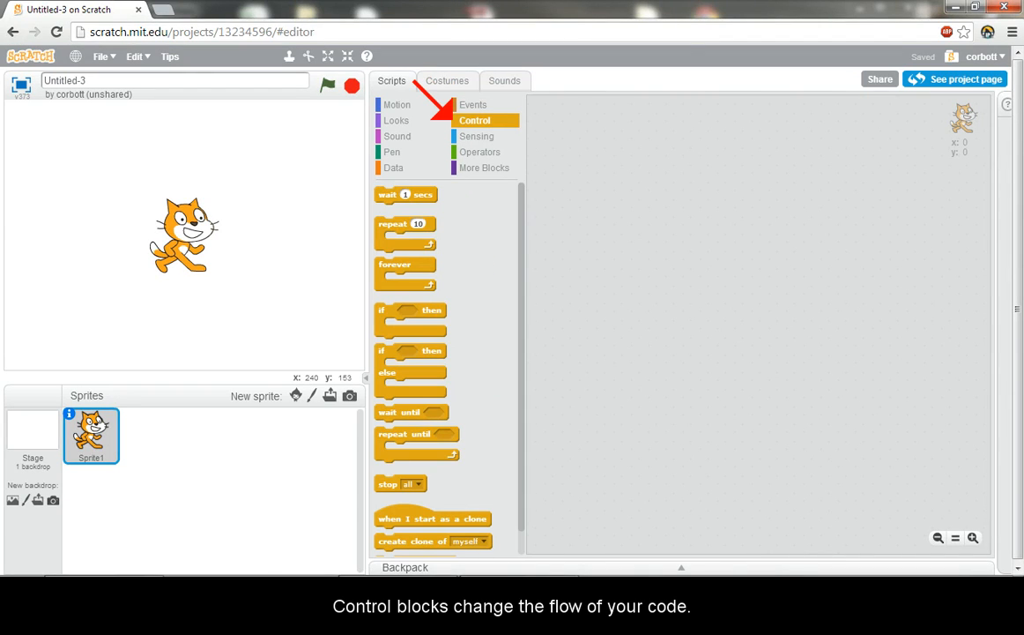
pyautogui.click(476, 136)
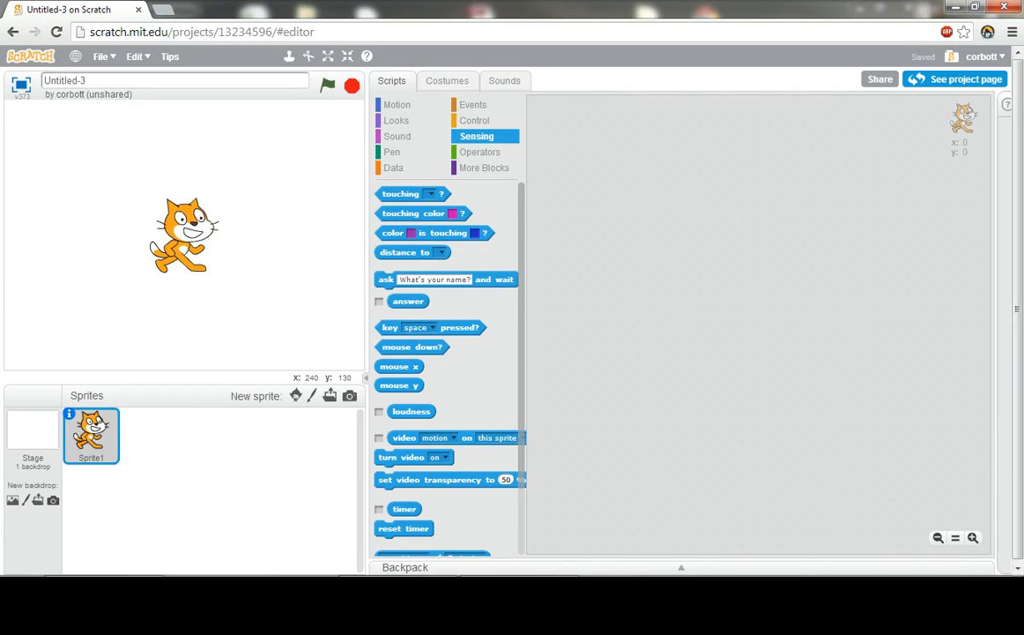
pyautogui.click(480, 152)
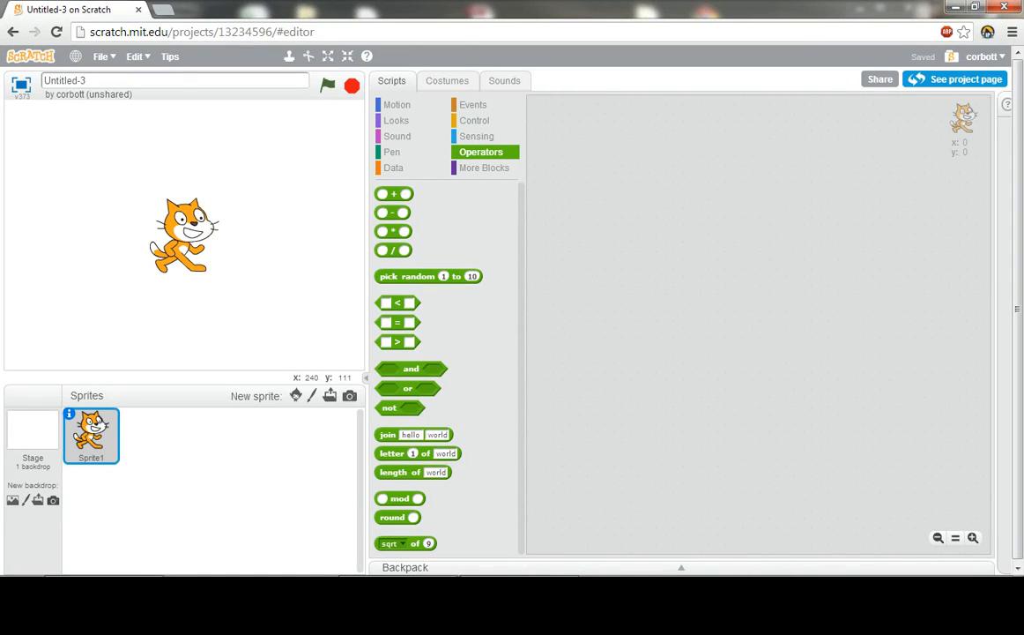
pyautogui.click(486, 167)
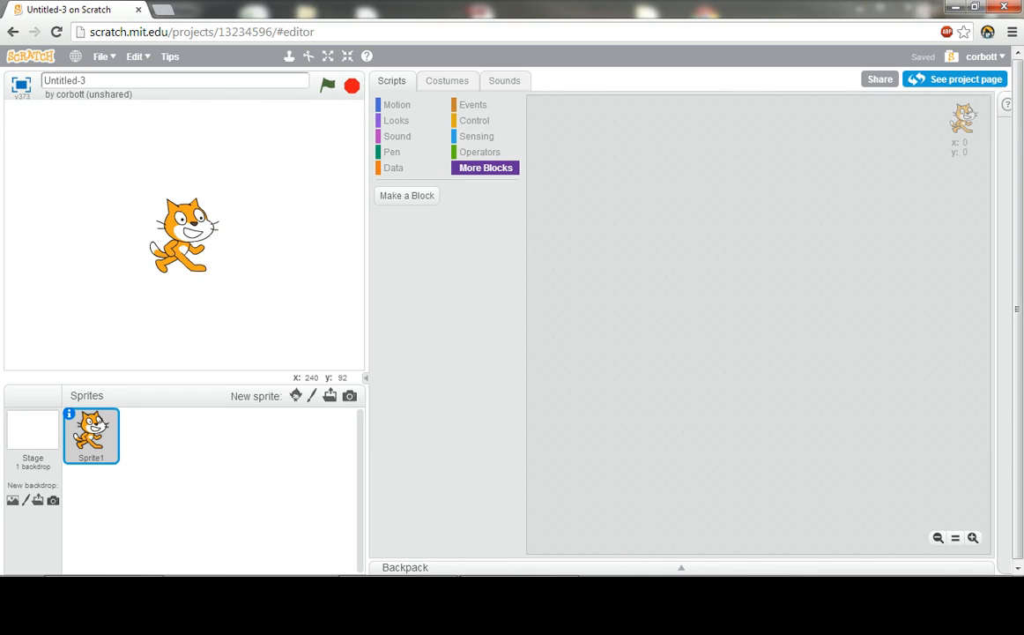
pyautogui.click(396, 104)
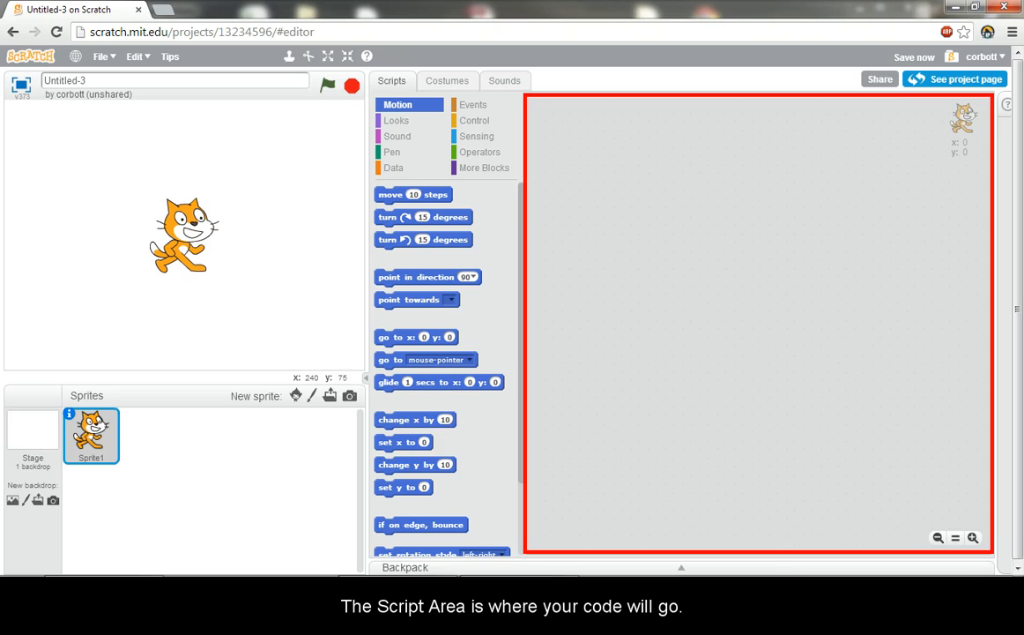
# Step: Stack move 10 steps, turn 15 degrees and point in direction 90 blocks in the Scripts area
pyautogui.moveTo(412, 194); pyautogui.dragTo(619, 237)
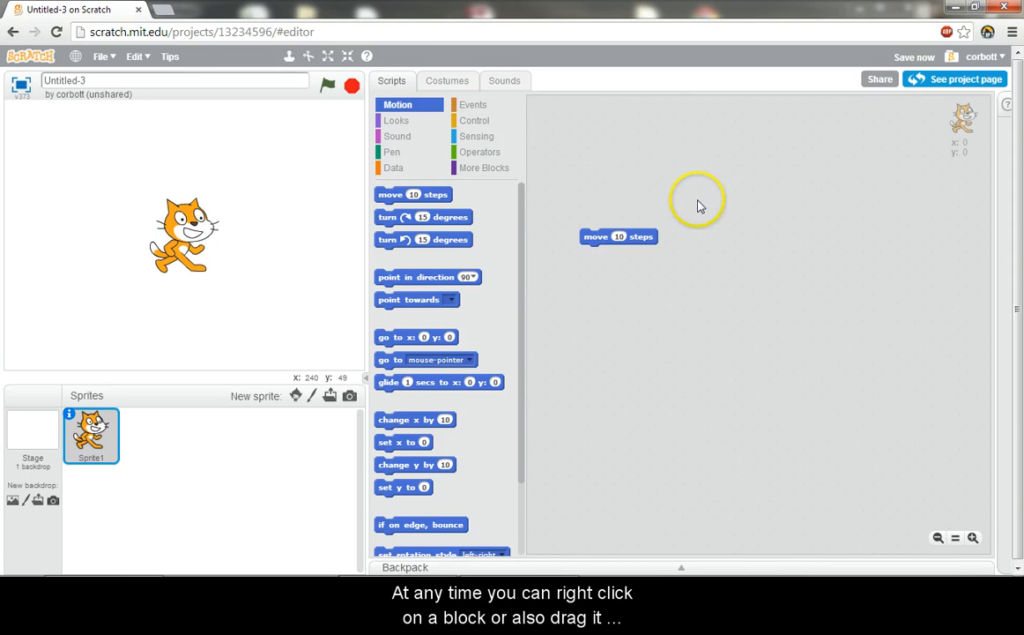
pyautogui.rightClick(618, 236)
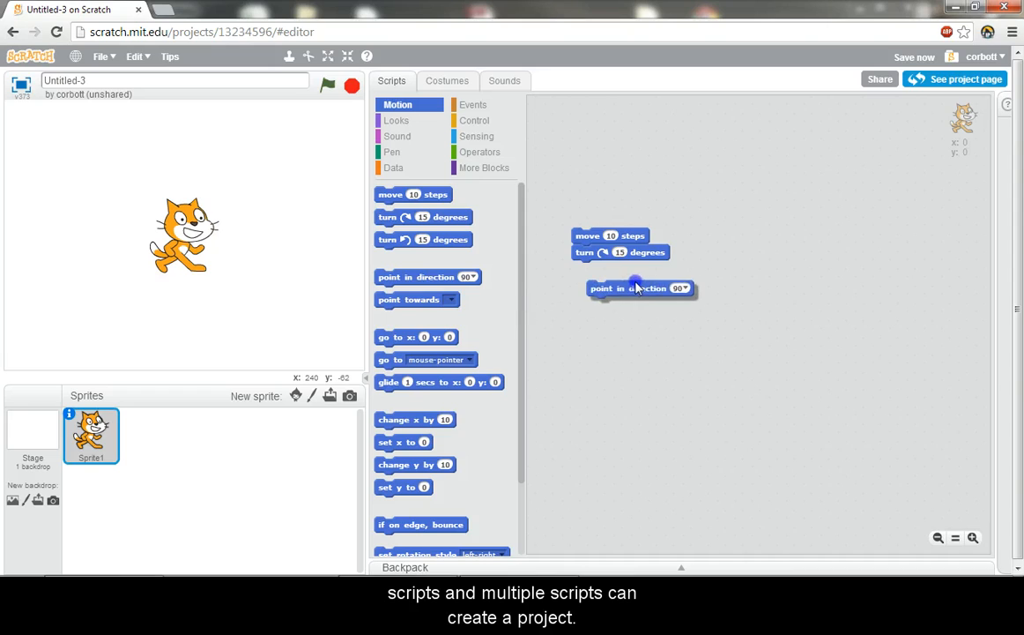
pyautogui.moveTo(610, 237); pyautogui.dragTo(583, 261)
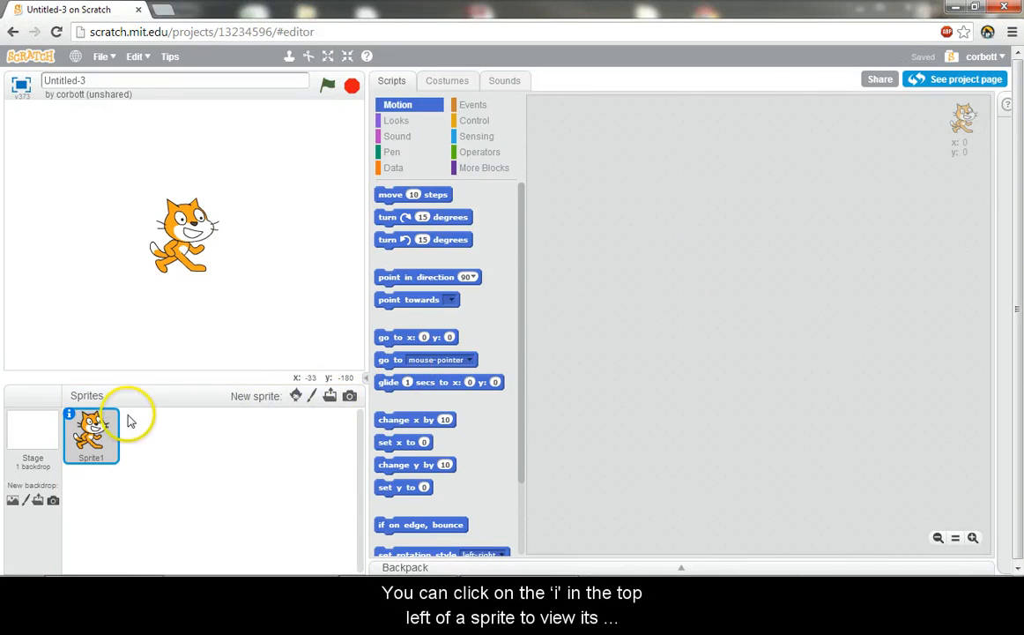
# Step: Rename the cat sprite to Scratch Cat through its info panel
pyautogui.click(71, 414)
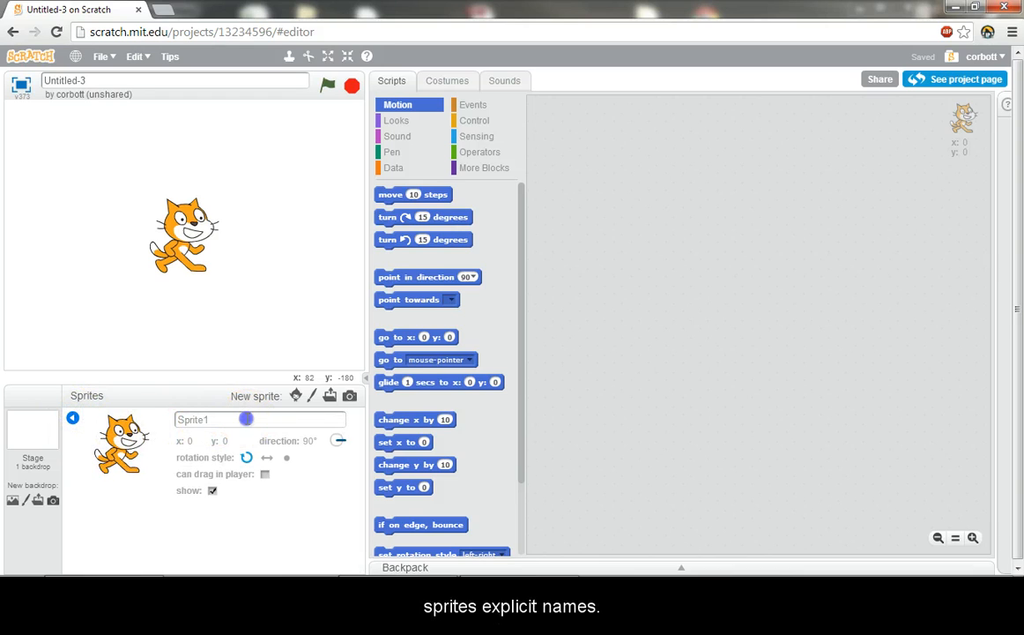
pyautogui.write('Sc')
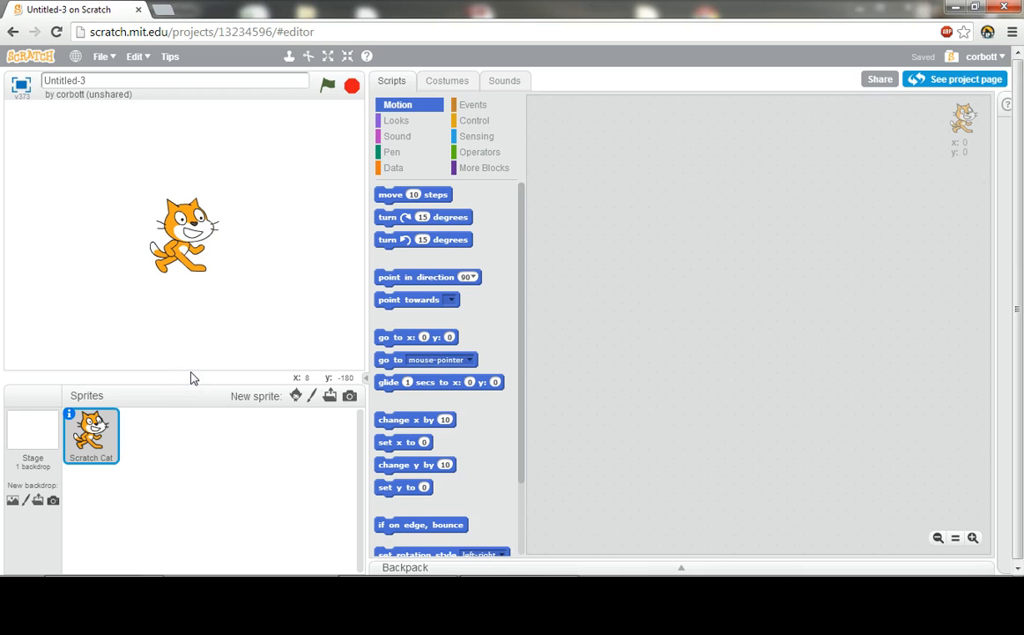
# Step: Drag the three-block motion script around with the Backpack open, then remove it from the Scripts area
pyautogui.moveTo(413, 194); pyautogui.dragTo(696, 219)
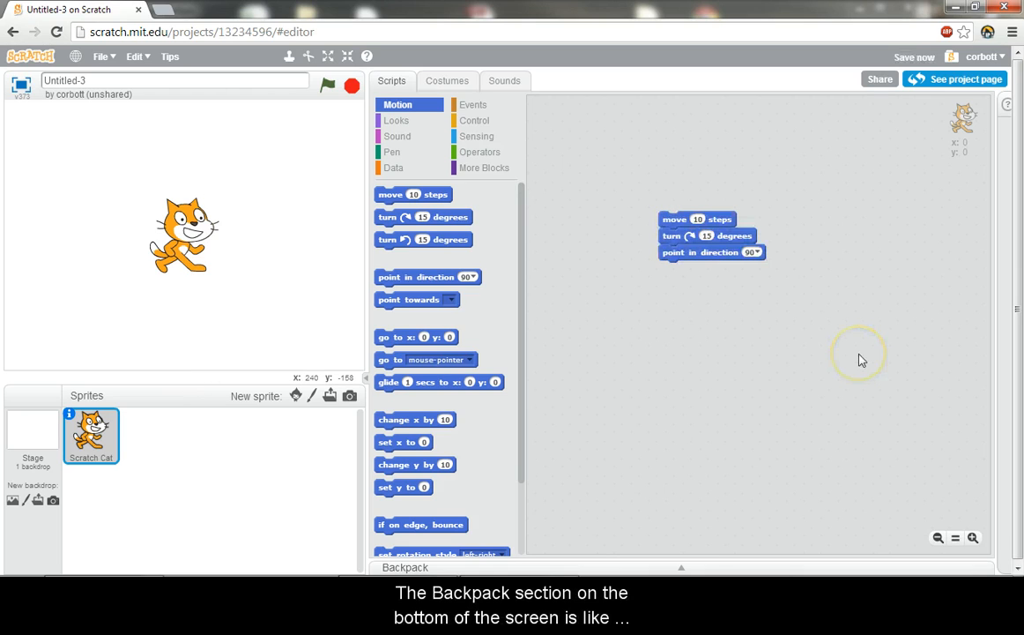
pyautogui.click(680, 568)
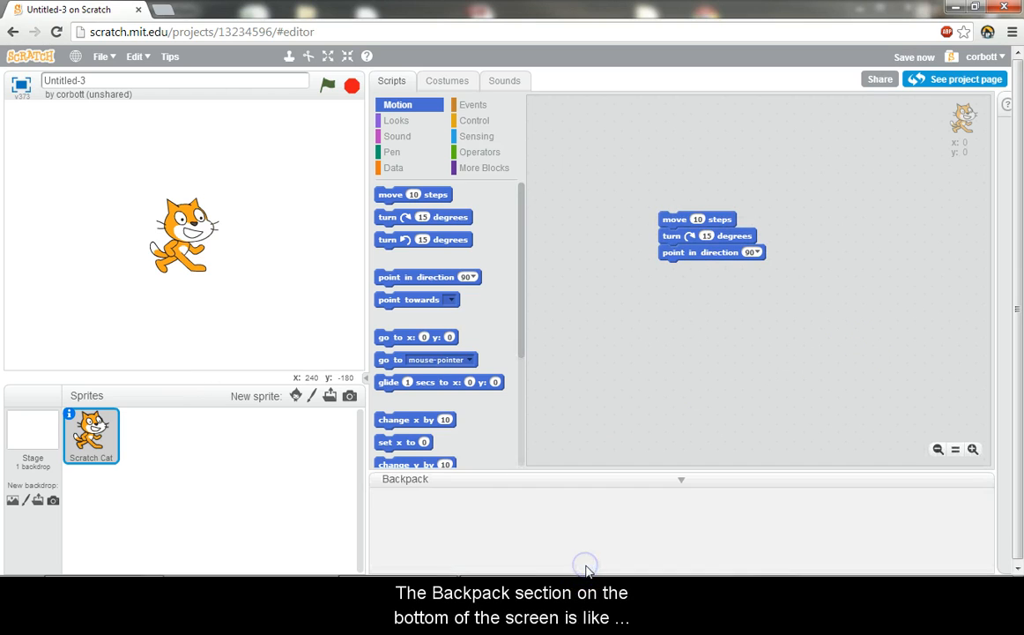
pyautogui.moveTo(697, 236); pyautogui.dragTo(687, 279)
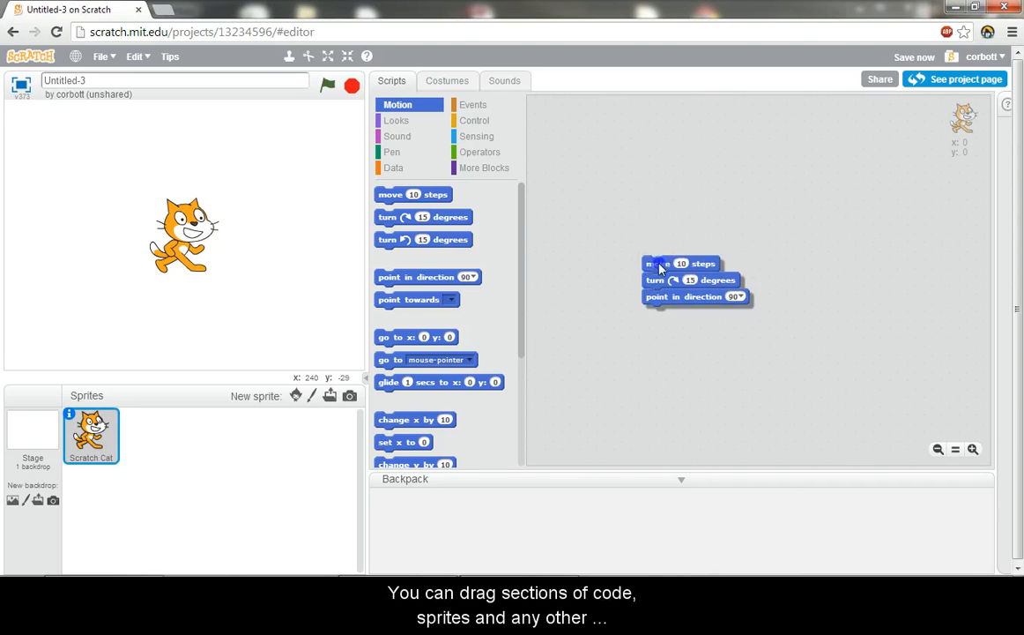
pyautogui.moveTo(661, 264); pyautogui.dragTo(407, 511)
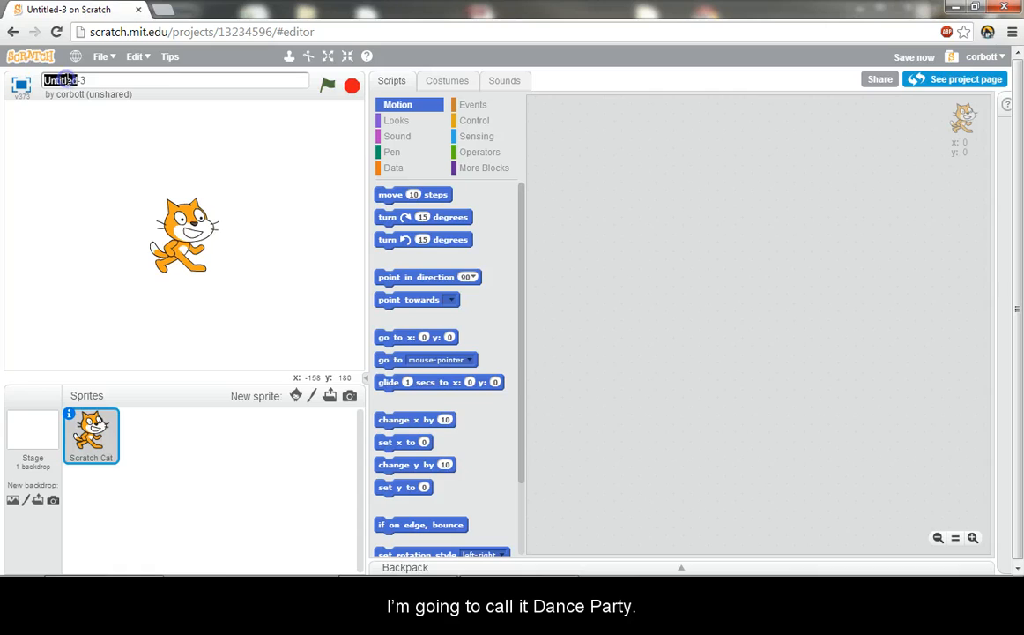
# Step: Set the project title above the stage to Dance Party
pyautogui.write('Dance Party')
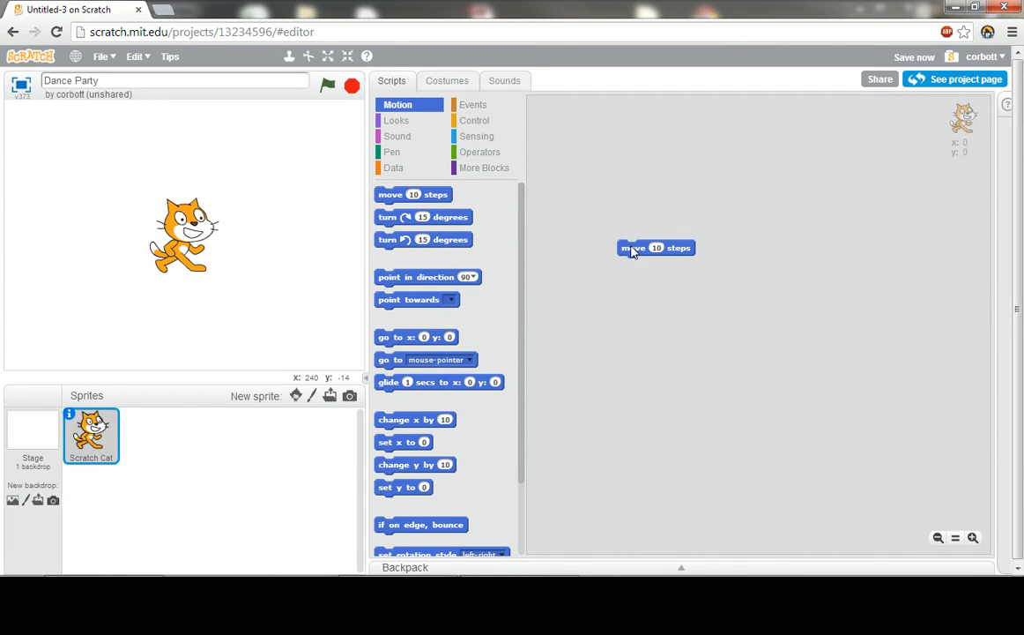
# Step: Test the move block on the cat, setting its steps to 100 and then -100
pyautogui.click(656, 247)
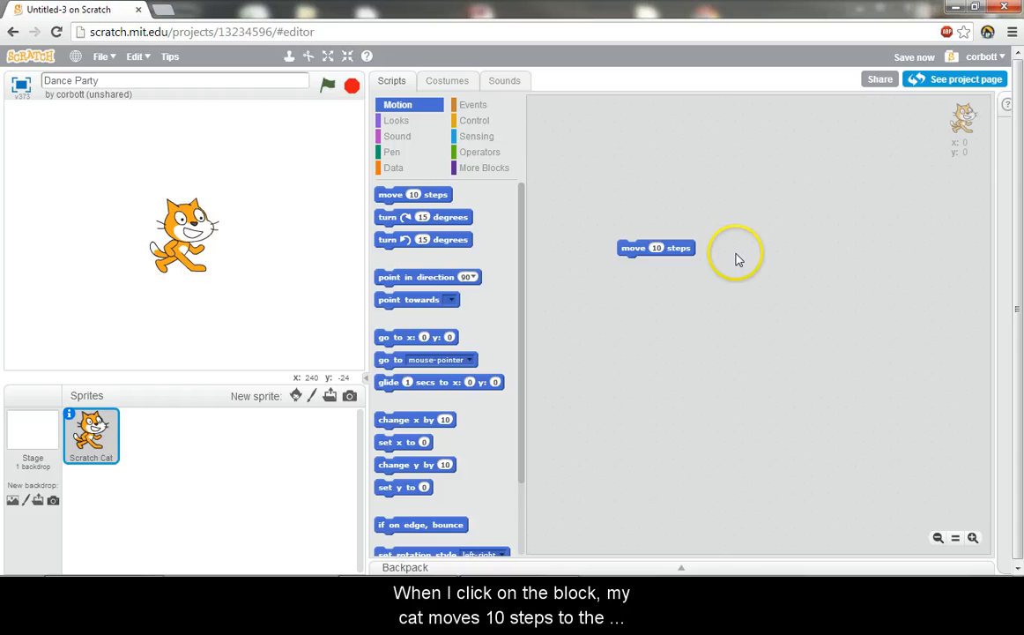
pyautogui.click(656, 247)
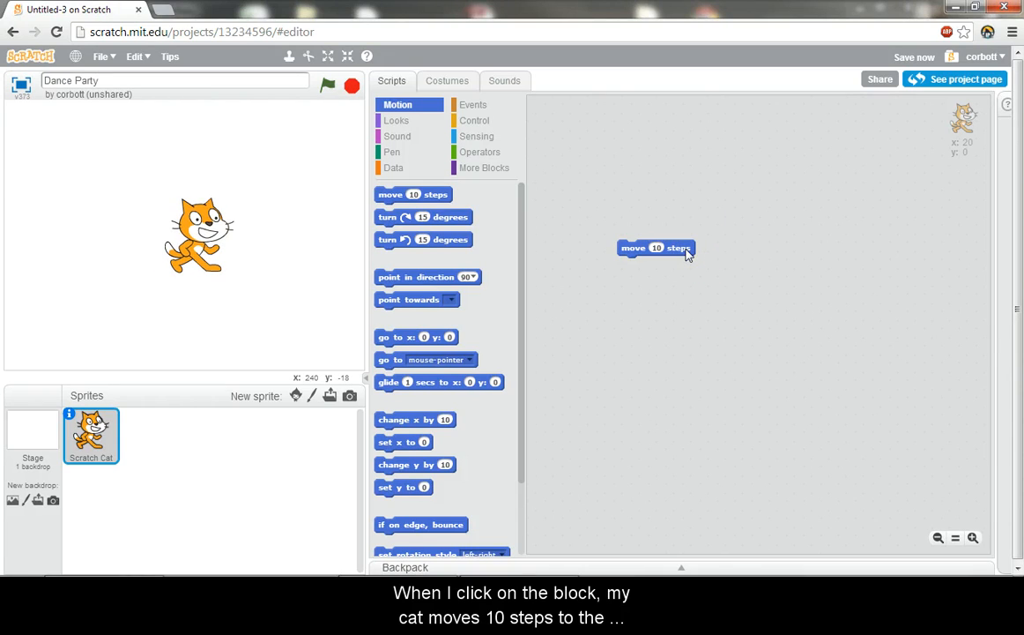
pyautogui.click(656, 247)
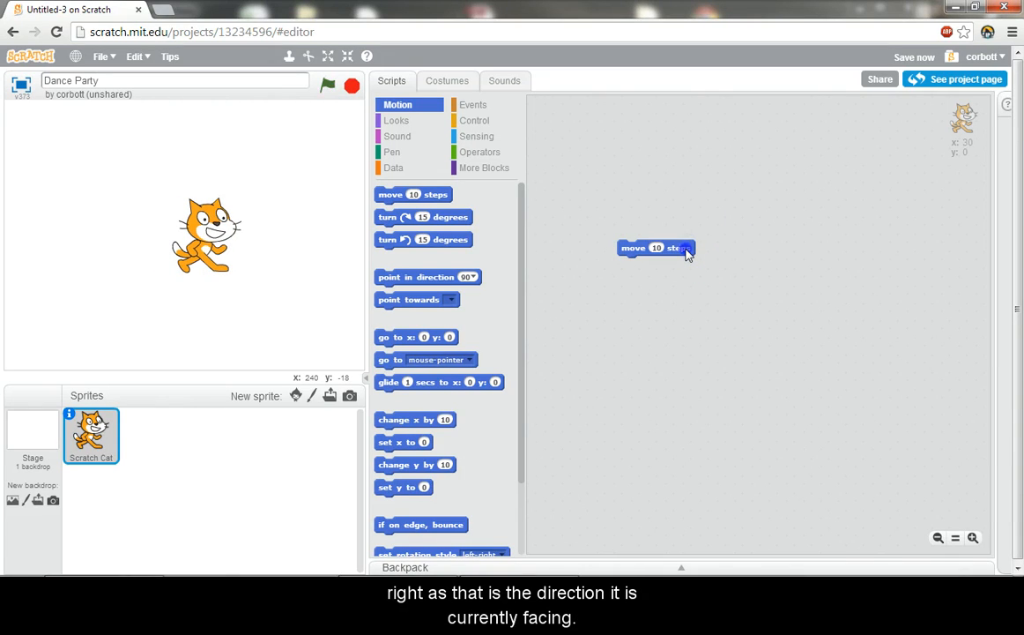
pyautogui.click(656, 247)
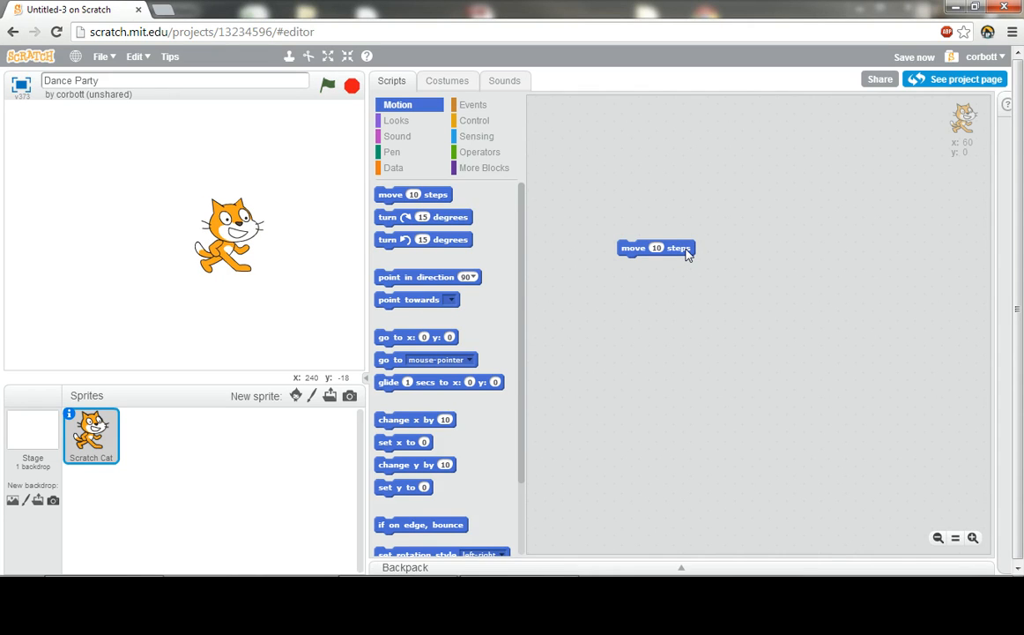
pyautogui.click(656, 246)
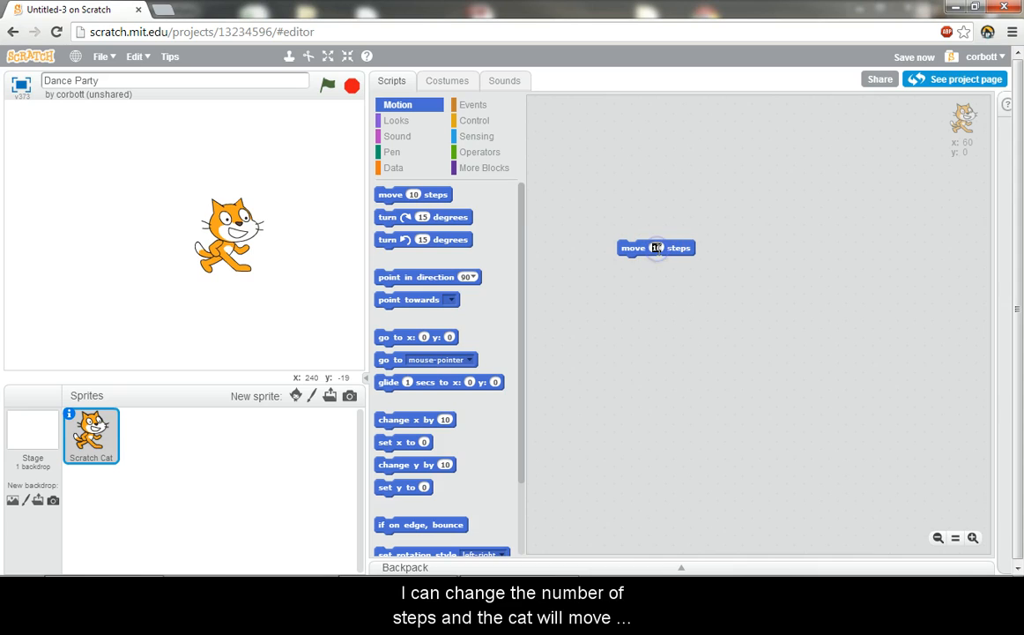
pyautogui.write('100')
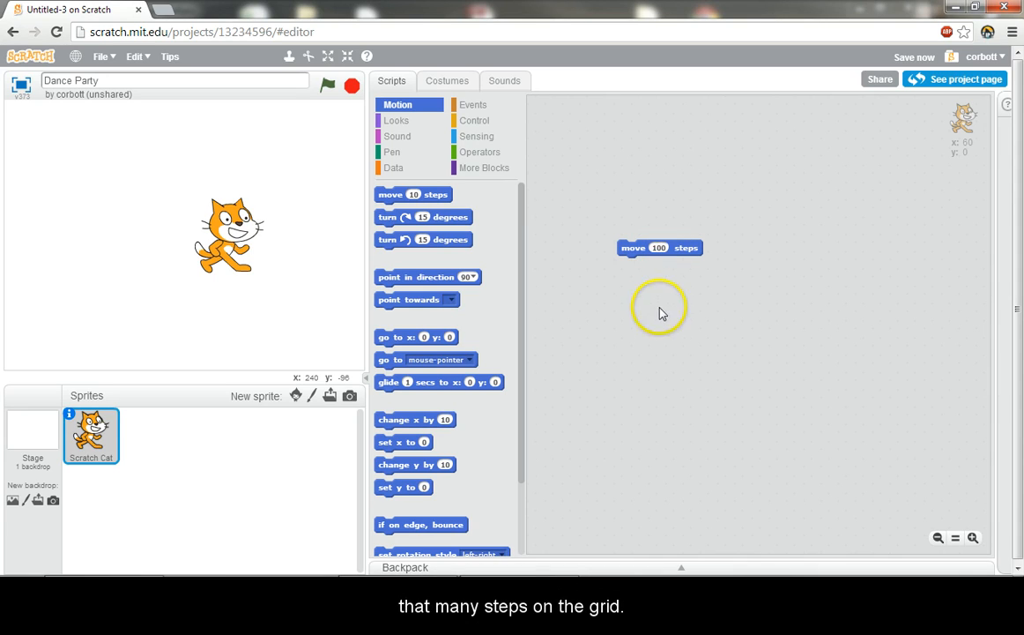
pyautogui.click(660, 247)
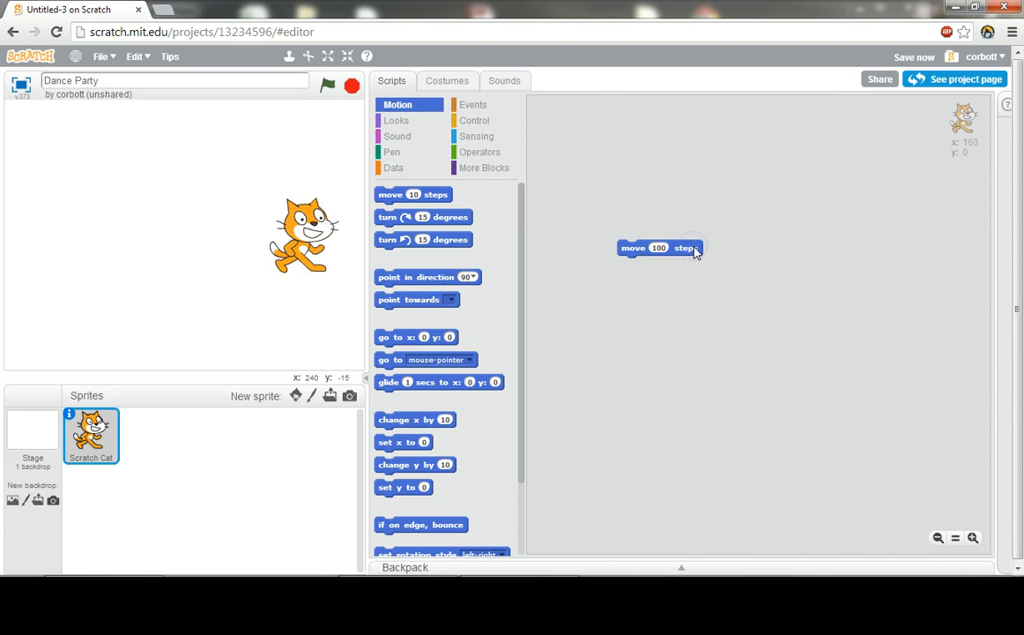
pyautogui.click(659, 247)
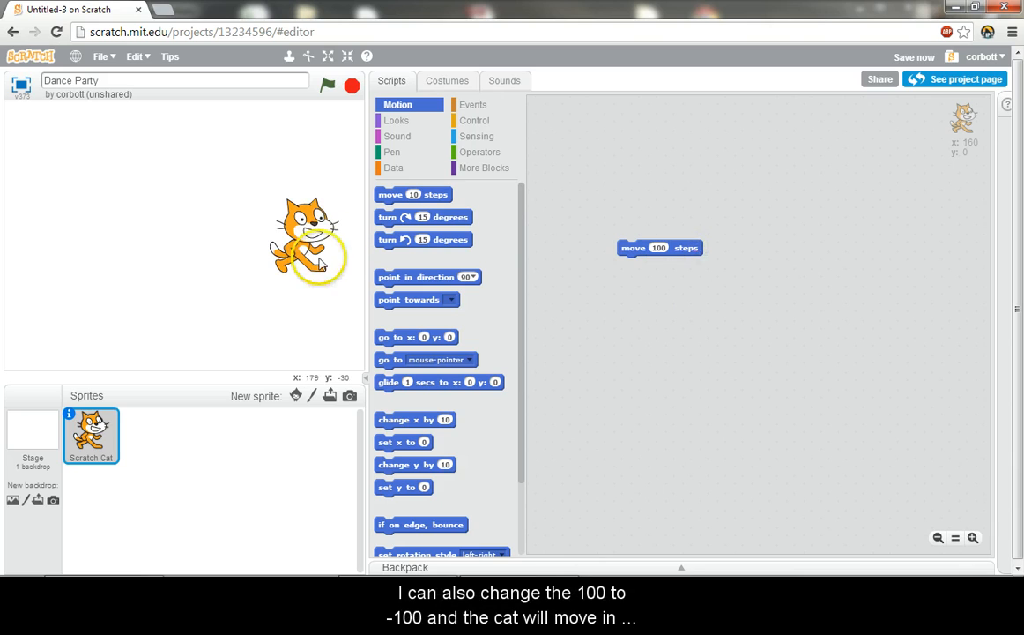
pyautogui.click(659, 247)
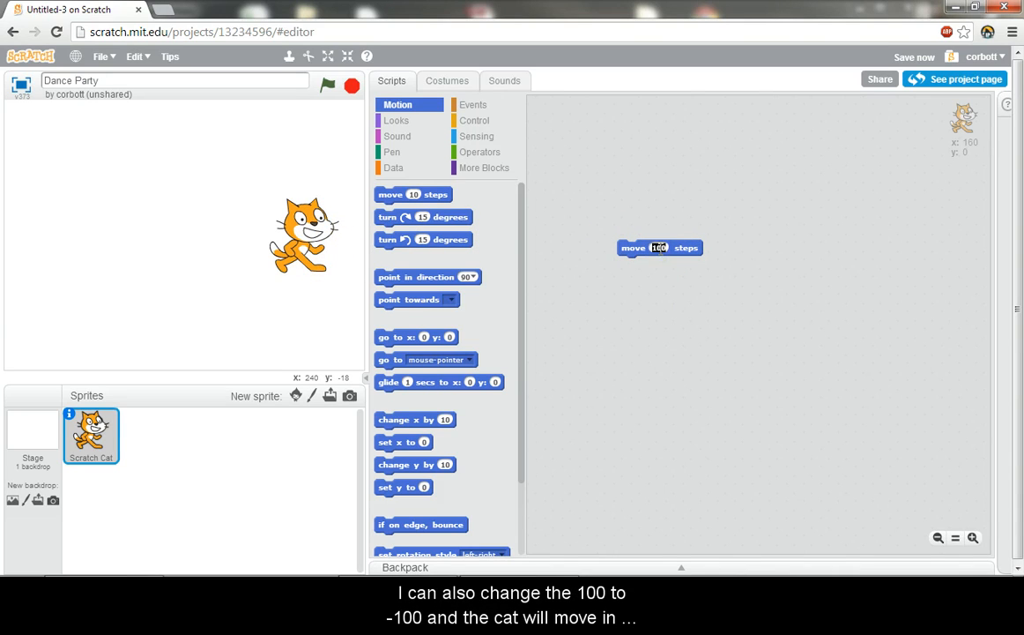
pyautogui.write('-100')
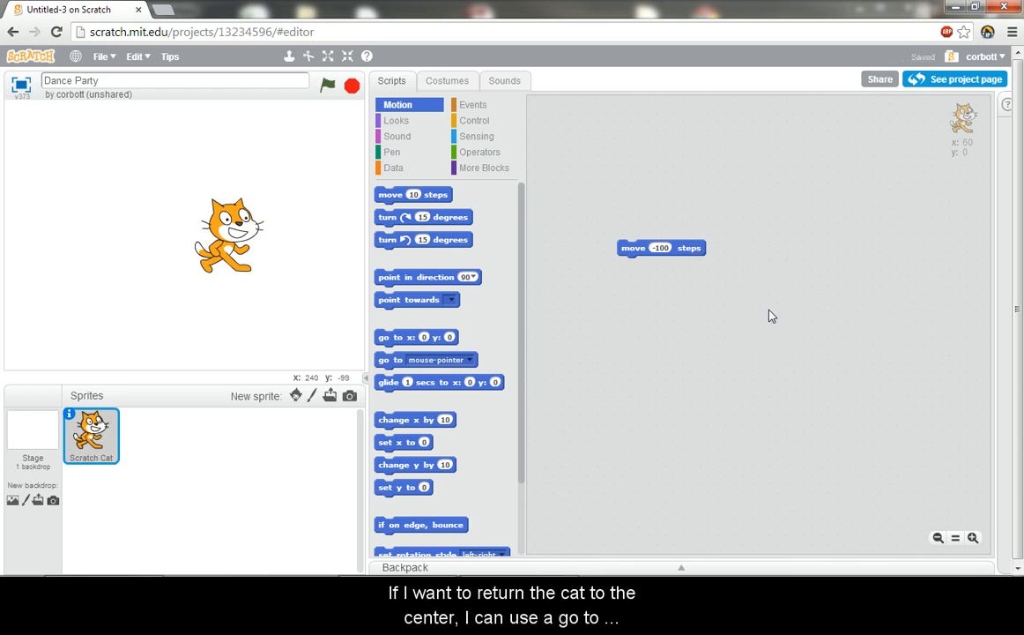
# Step: Place a go to x:0 y:0 block aside and stack the move 100 and move -100 blocks with waits
pyautogui.moveTo(416, 337); pyautogui.dragTo(754, 302)
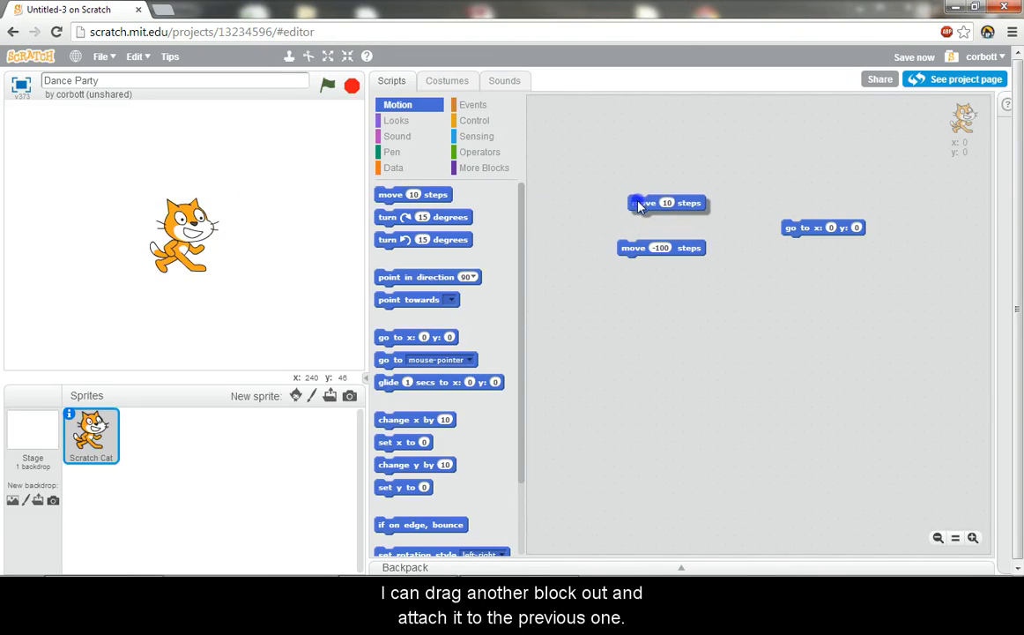
pyautogui.click(667, 203)
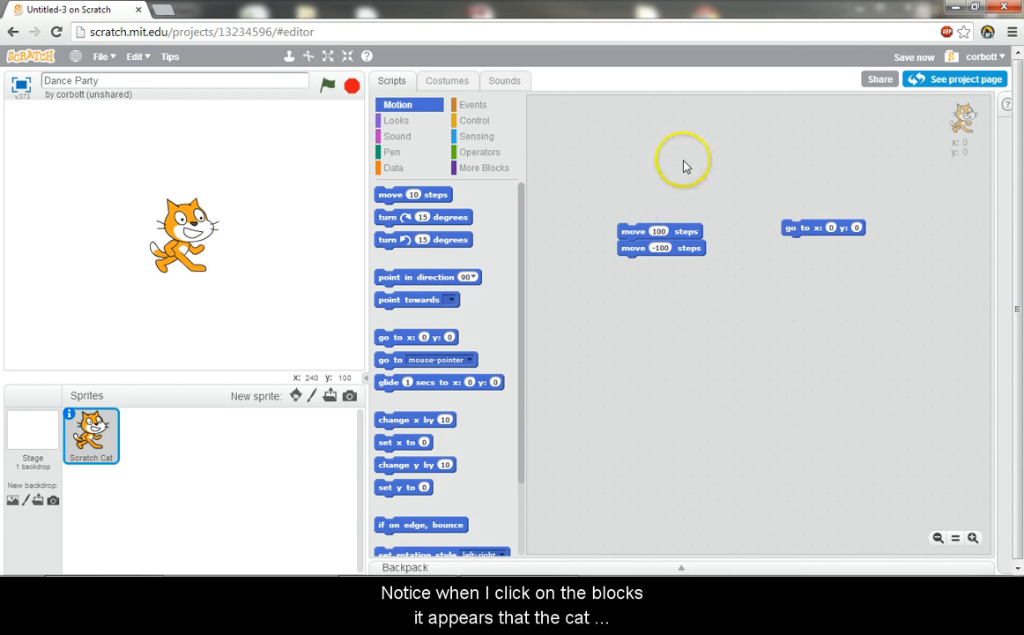
pyautogui.click(659, 231)
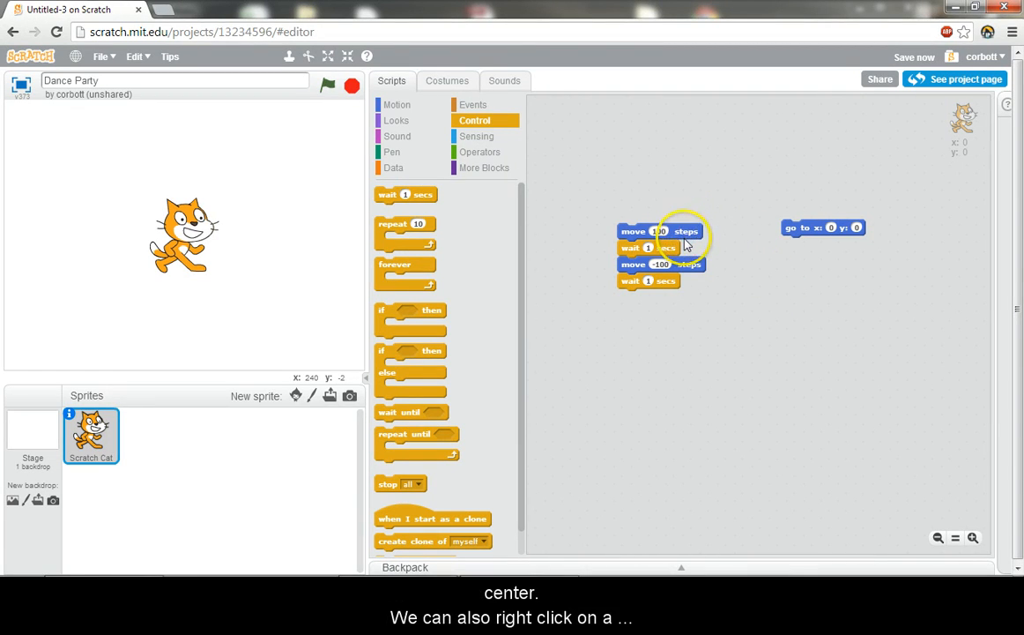
# Step: Duplicate the move-and-wait blocks beneath the script to eight blocks and run it
pyautogui.rightClick(687, 265)
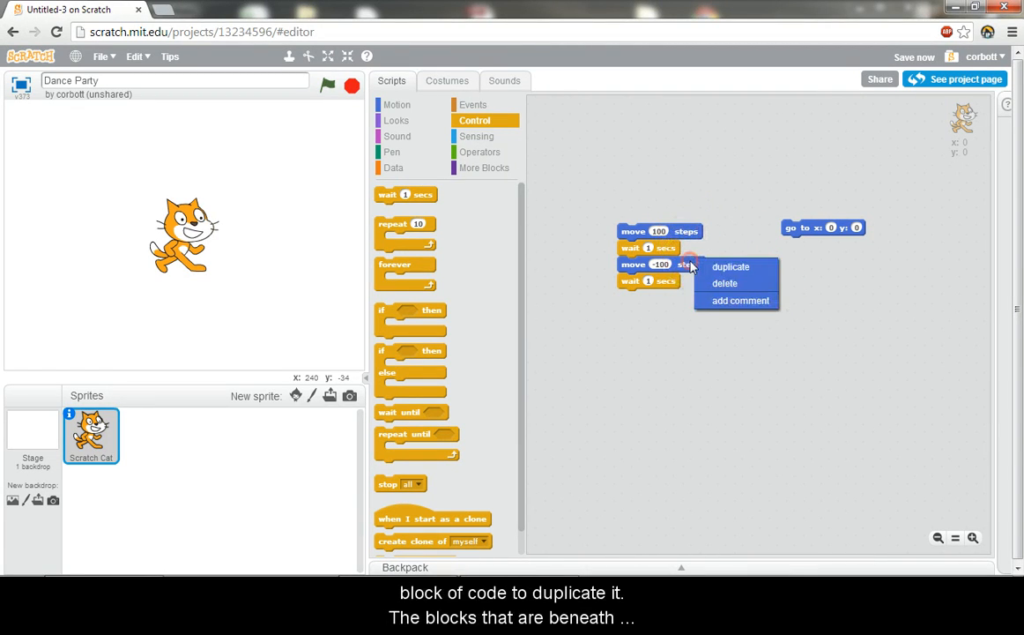
pyautogui.click(729, 267)
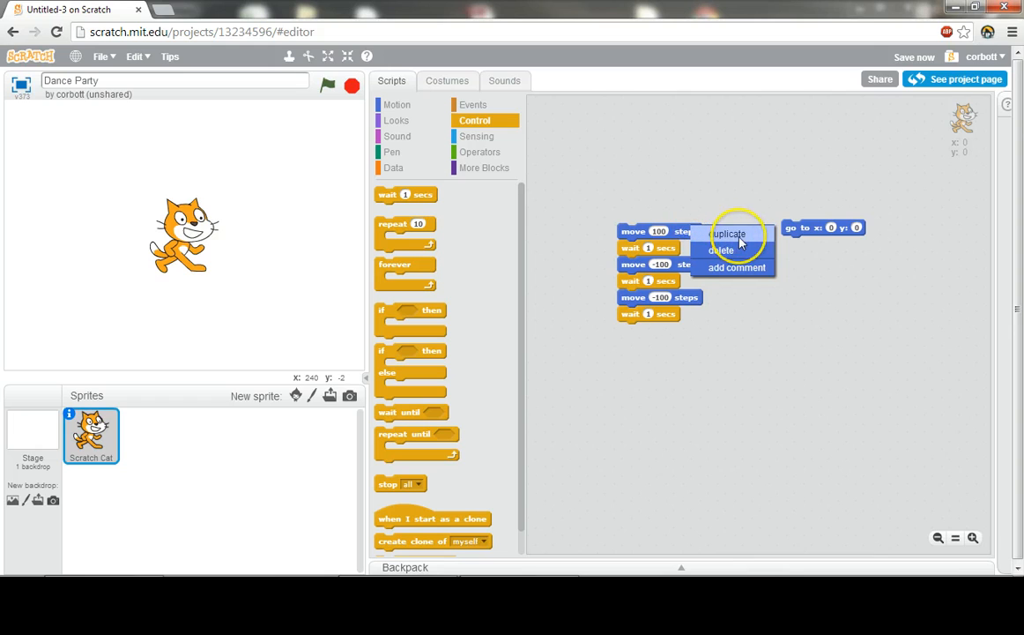
pyautogui.click(728, 233)
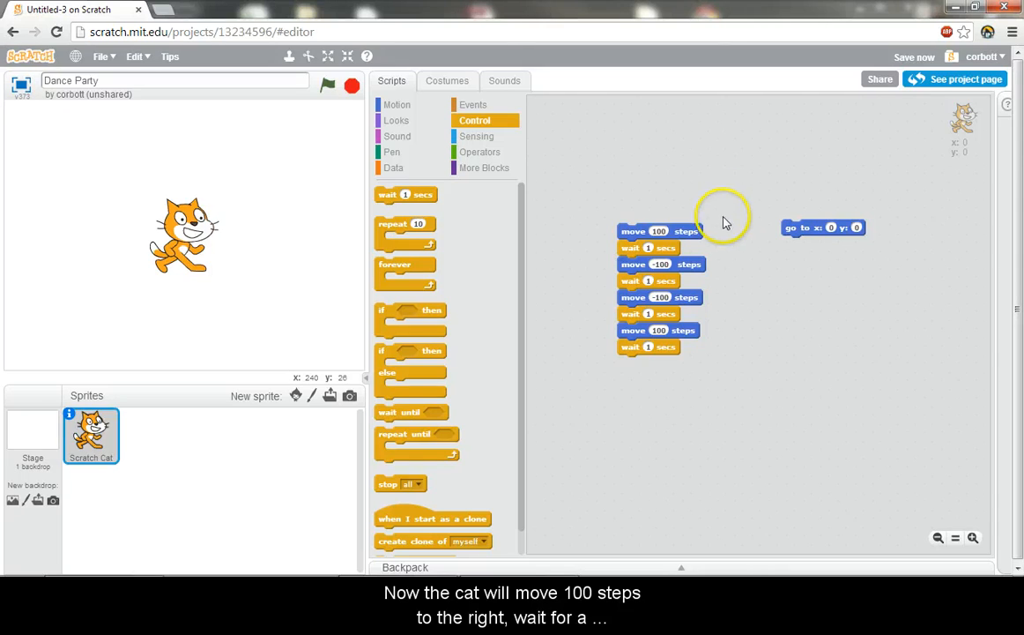
pyautogui.click(659, 229)
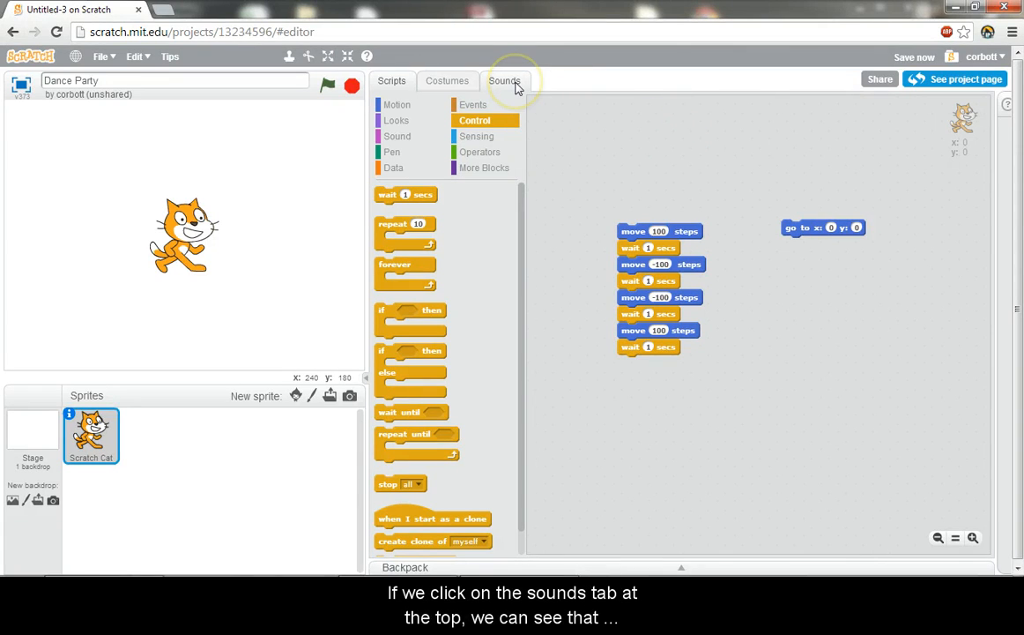
pyautogui.click(505, 81)
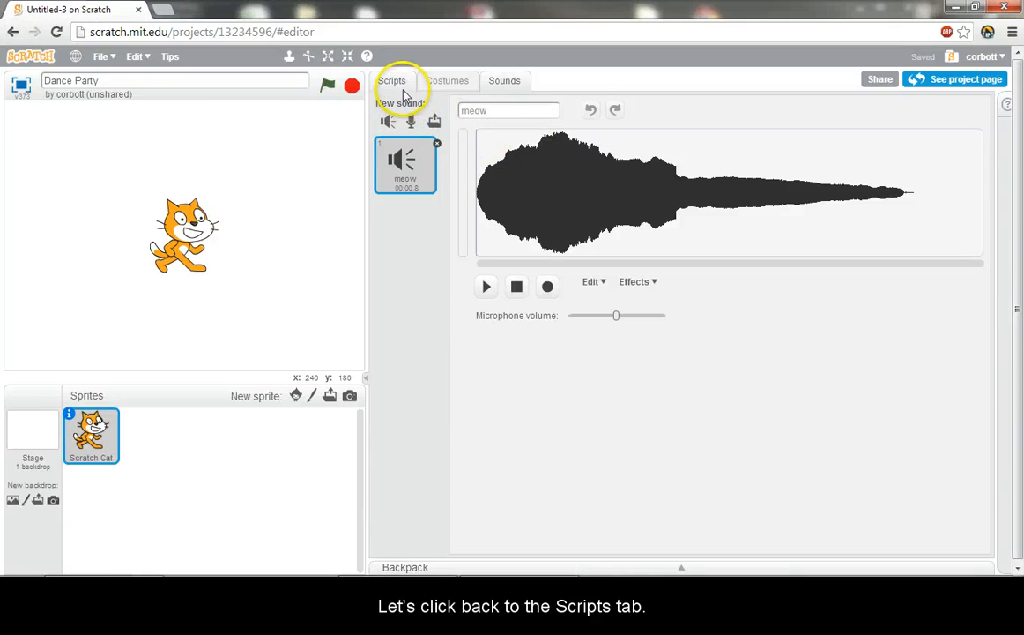
pyautogui.click(392, 81)
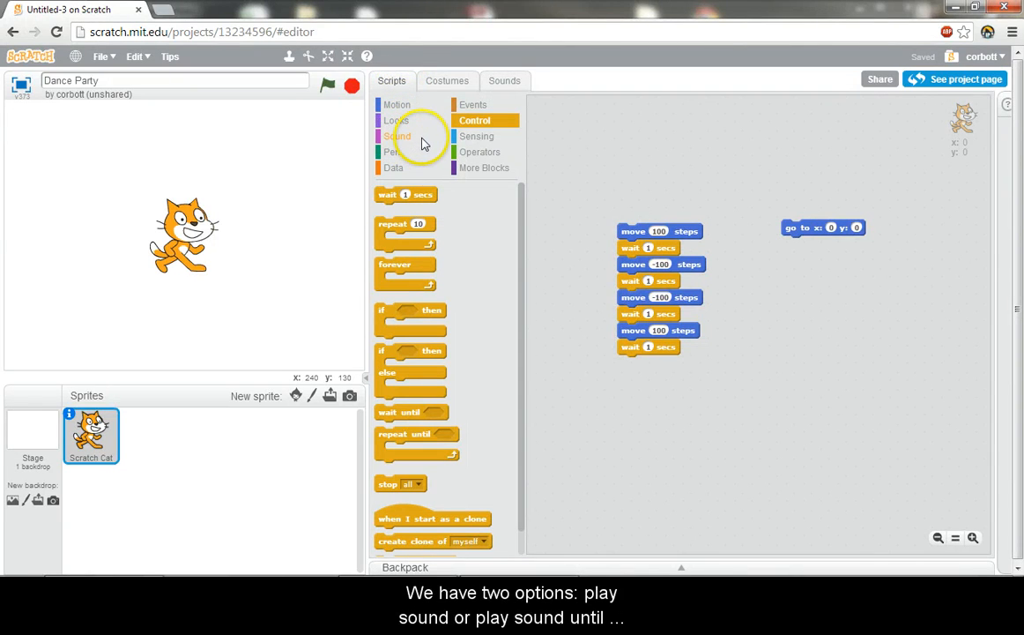
# Step: Attach play sound meow and a say Hello! for 2 secs block with custom text to the script's end
pyautogui.click(398, 136)
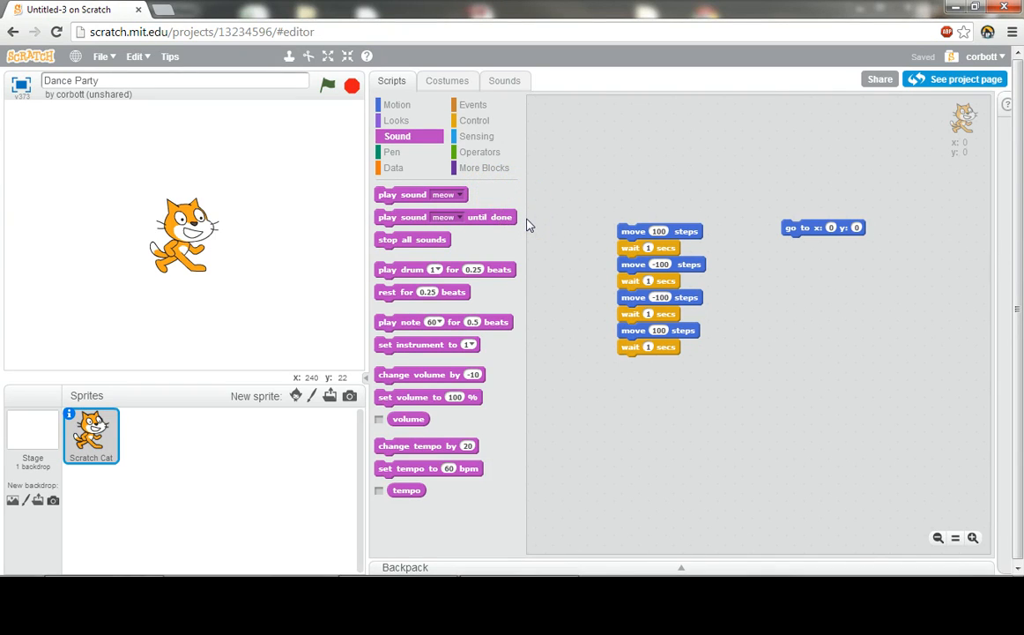
pyautogui.moveTo(511, 196)
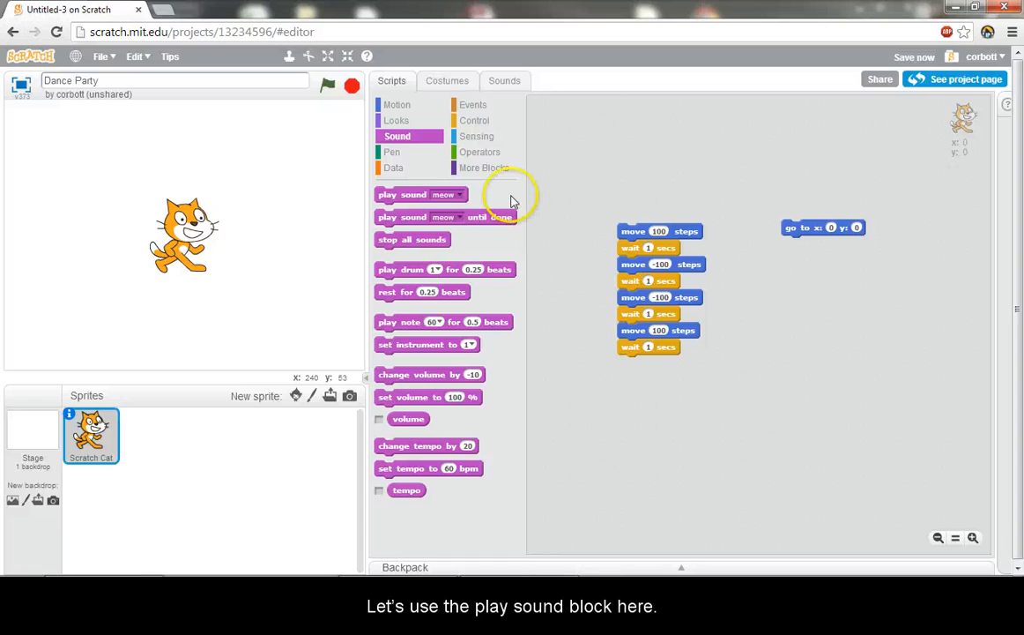
pyautogui.moveTo(414, 194)
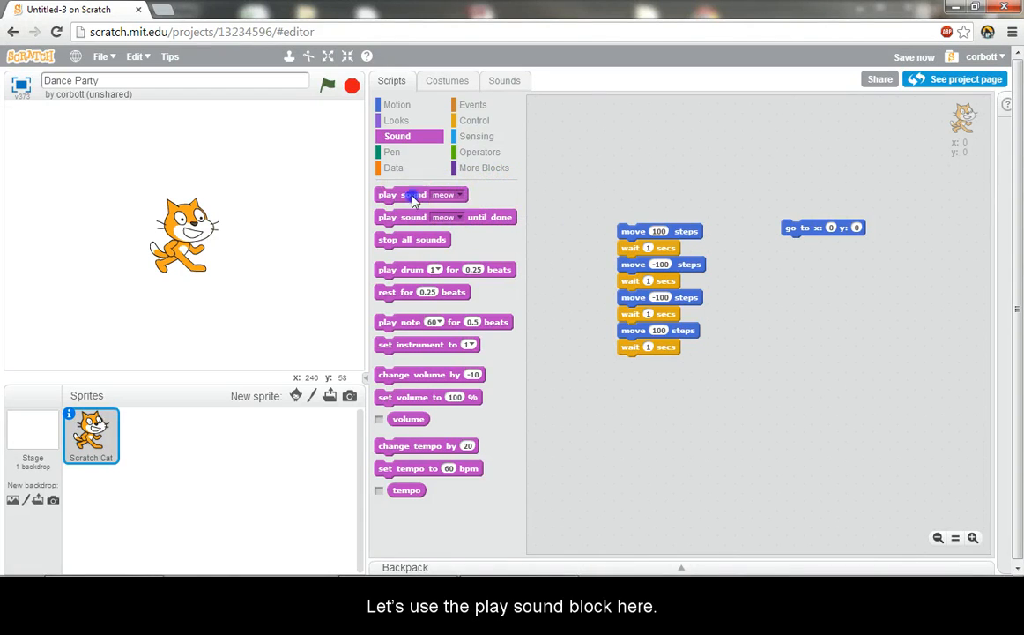
pyautogui.moveTo(413, 194); pyautogui.dragTo(663, 363)
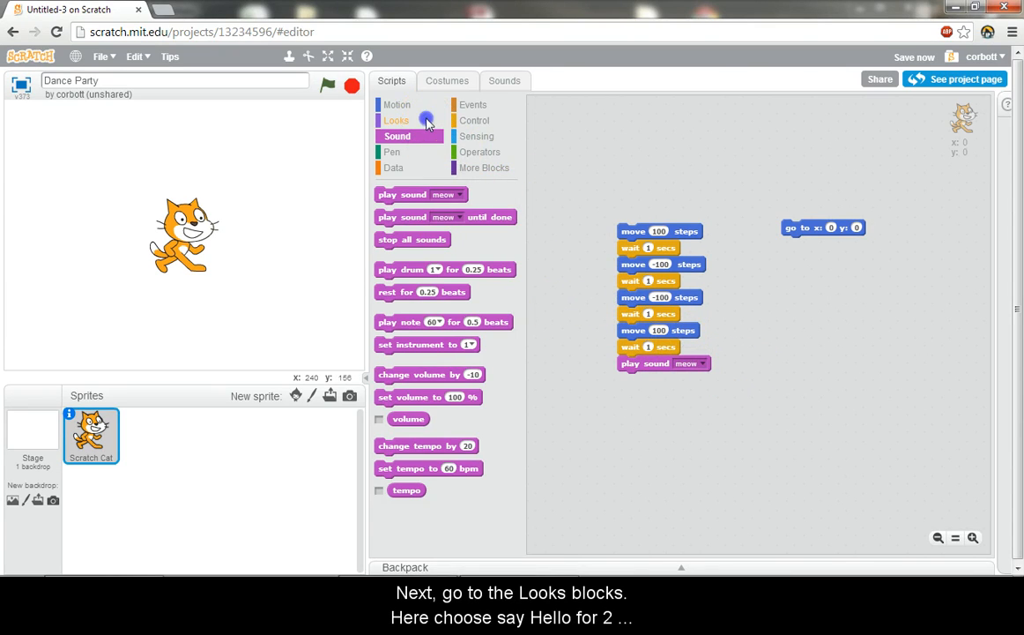
pyautogui.click(397, 120)
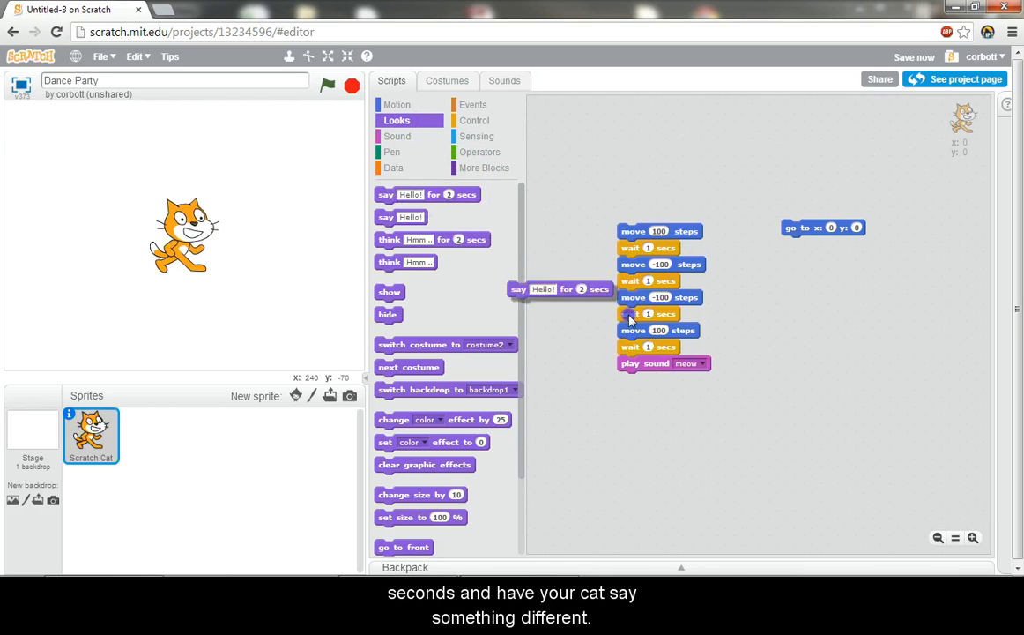
pyautogui.moveTo(561, 289); pyautogui.dragTo(670, 379)
pyautogui.write('Oh ya!')
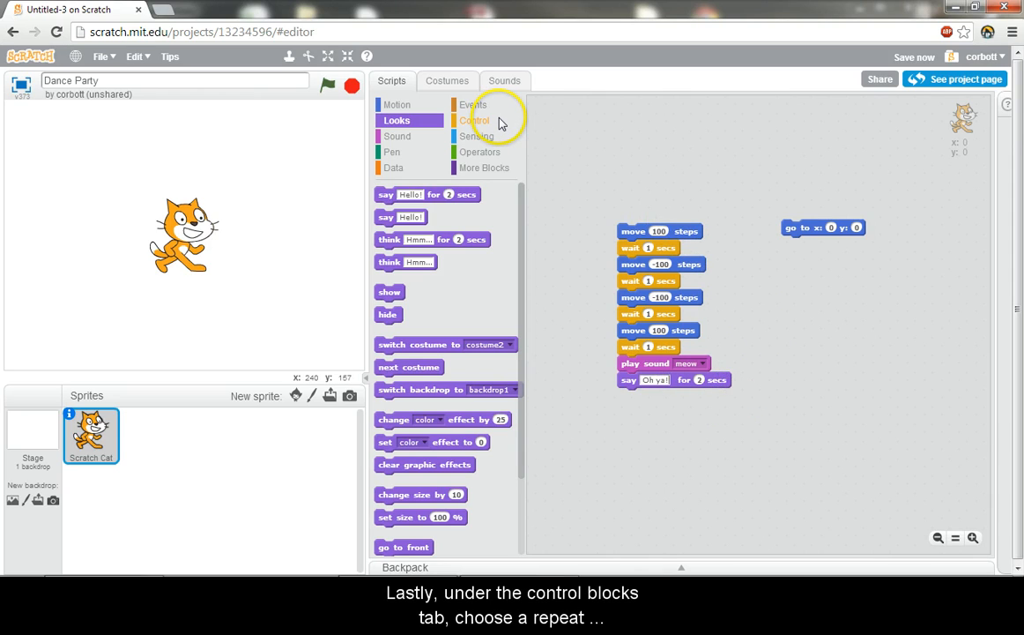
# Step: Top the repeat-wrapped dance script with a when green flag clicked event block
pyautogui.click(475, 120)
pyautogui.write('5')
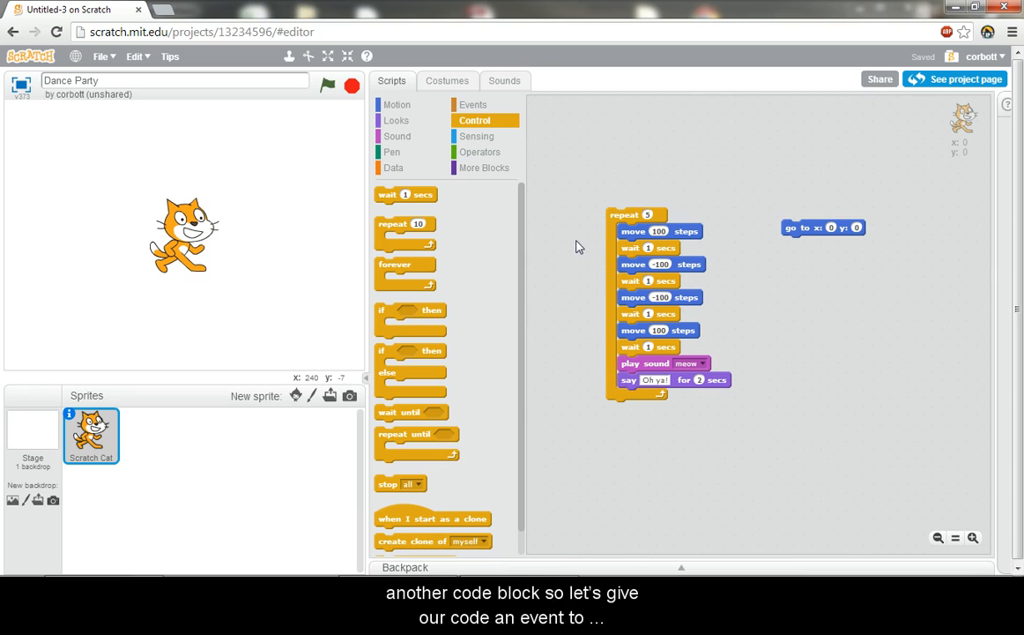
pyautogui.moveTo(515, 120)
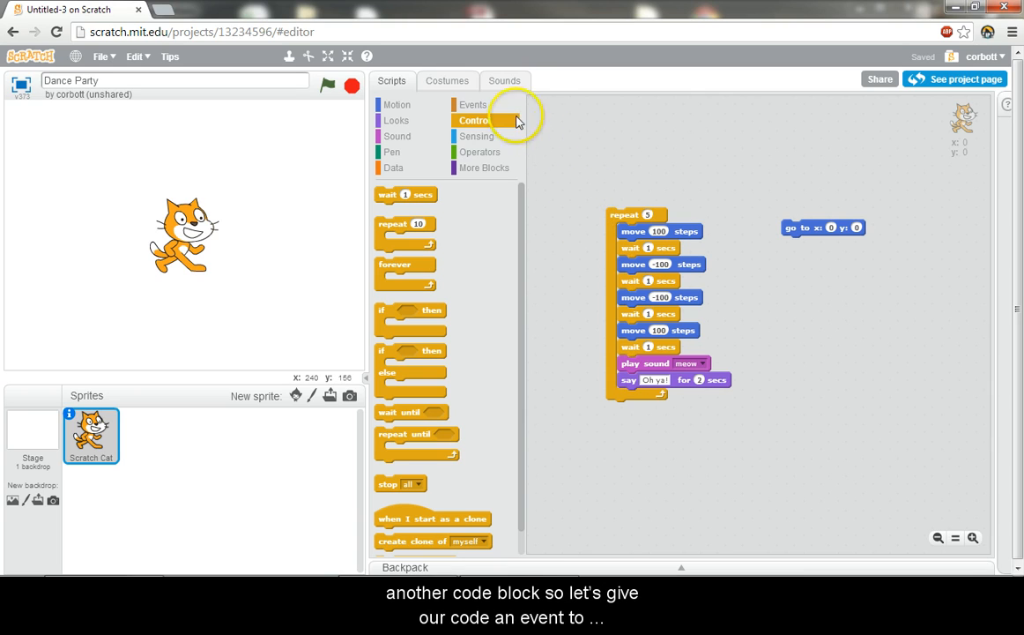
pyautogui.moveTo(497, 106)
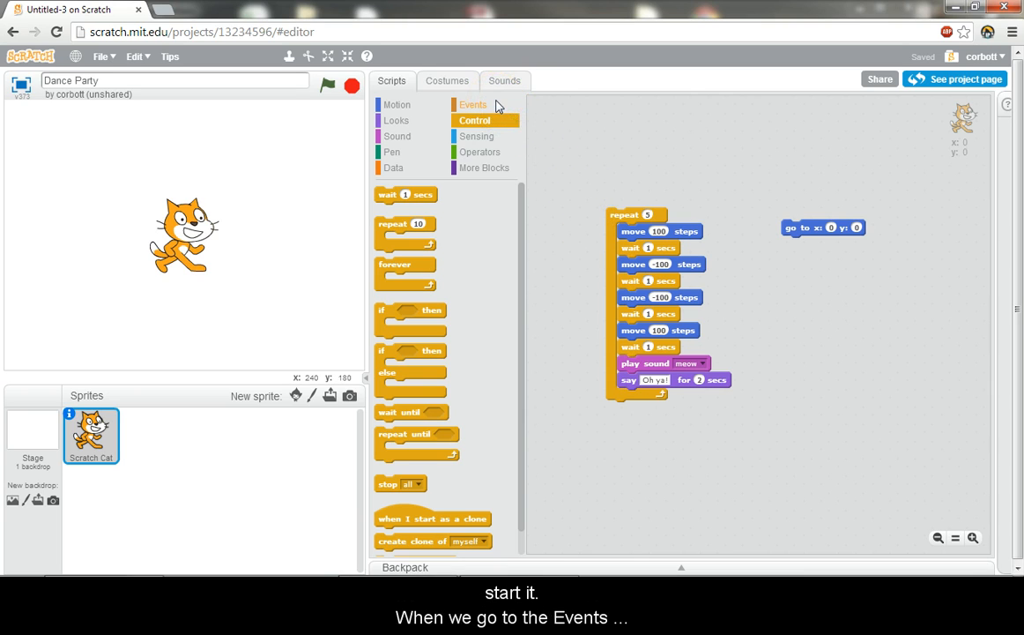
pyautogui.click(473, 104)
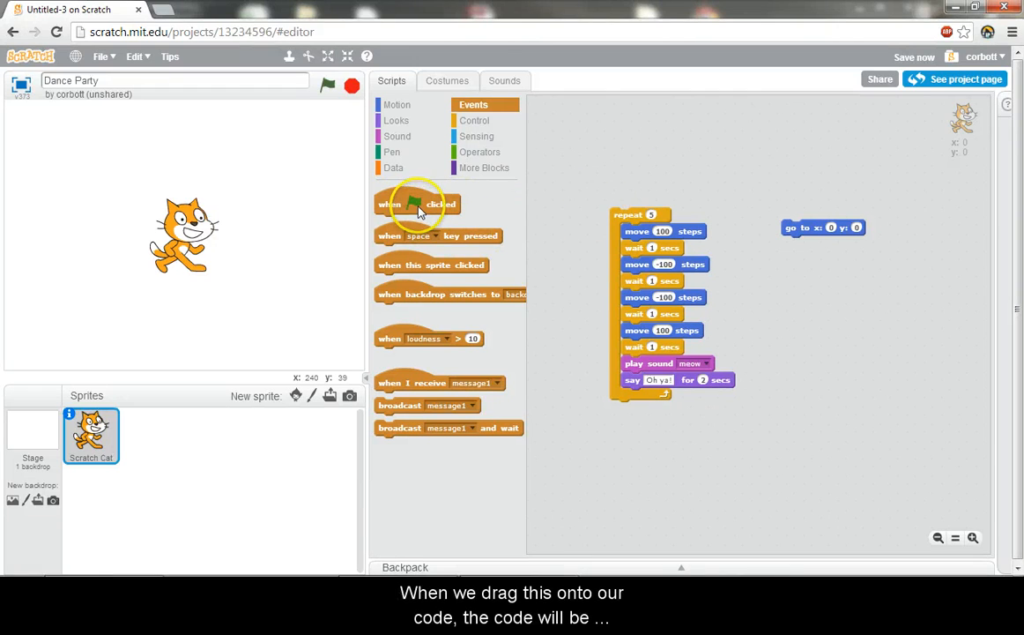
pyautogui.moveTo(420, 204); pyautogui.dragTo(652, 195)
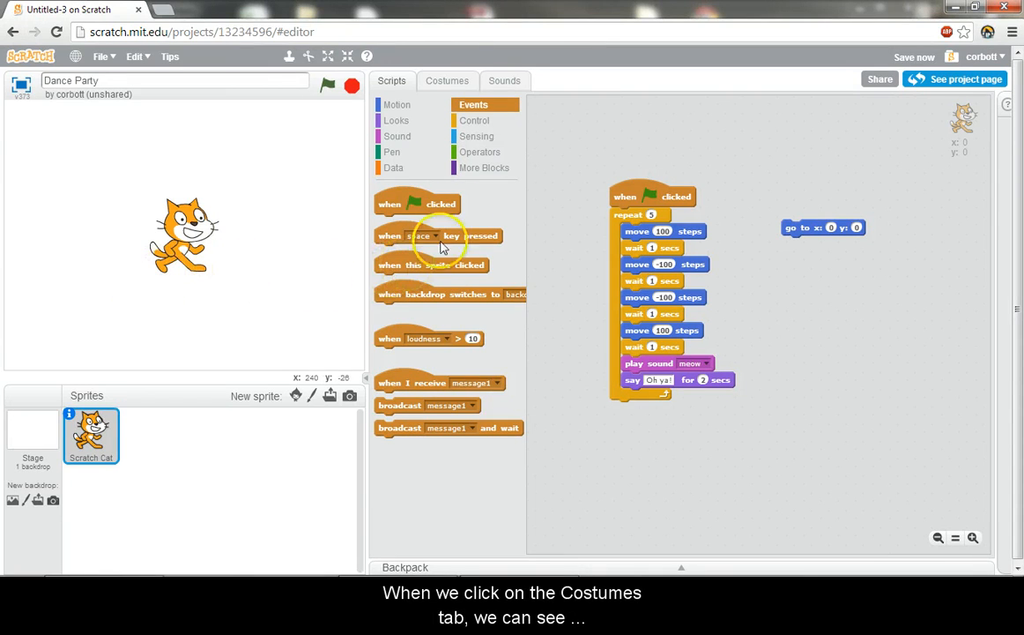
# Step: Preview both cat costumes, leave costume2 selected, and return to the cat's scripts
pyautogui.click(448, 81)
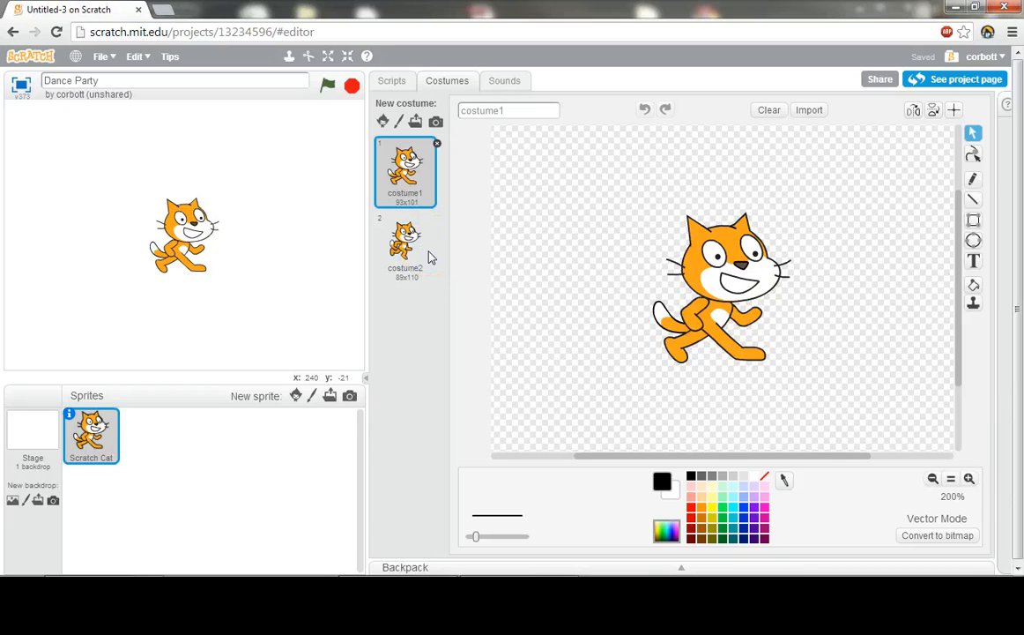
pyautogui.click(405, 240)
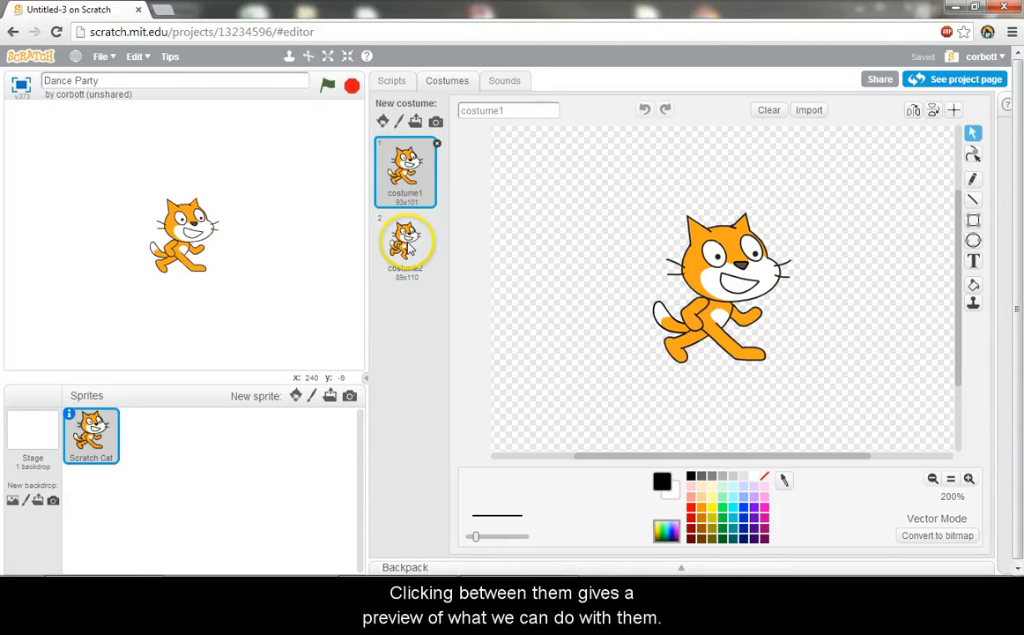
pyautogui.click(405, 246)
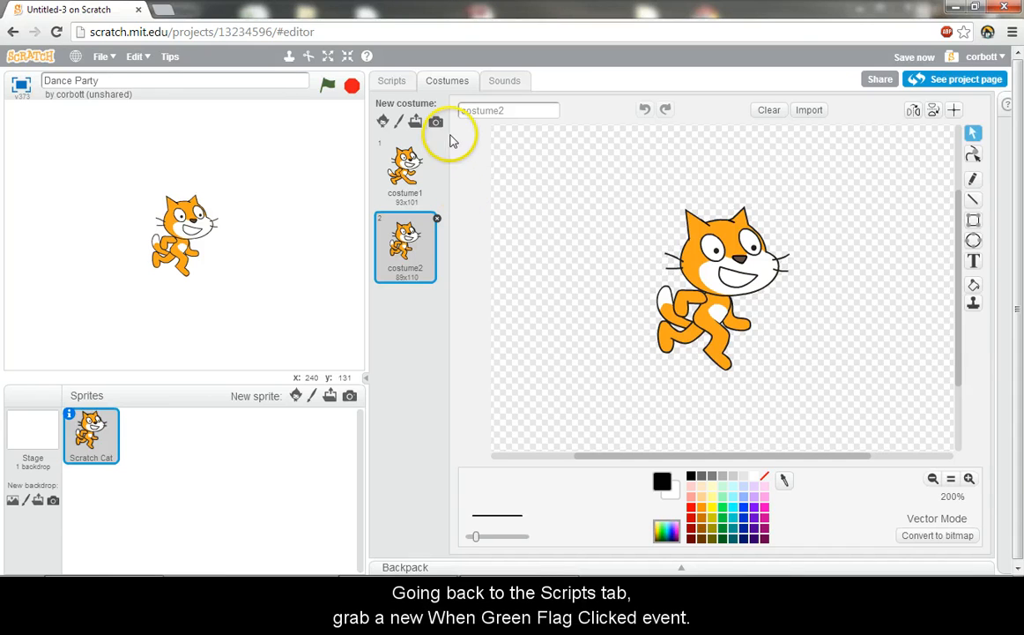
pyautogui.click(392, 81)
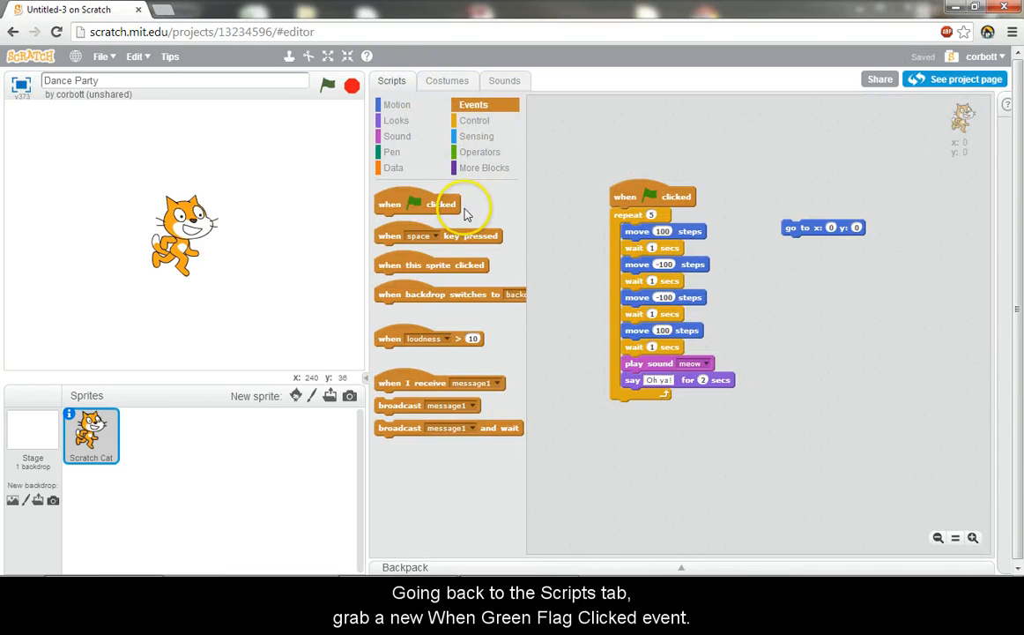
# Step: Build a second green-flag script with a forever loop of 'next costume' and 'wait secs', test-running it
pyautogui.moveTo(432, 205); pyautogui.dragTo(827, 291)
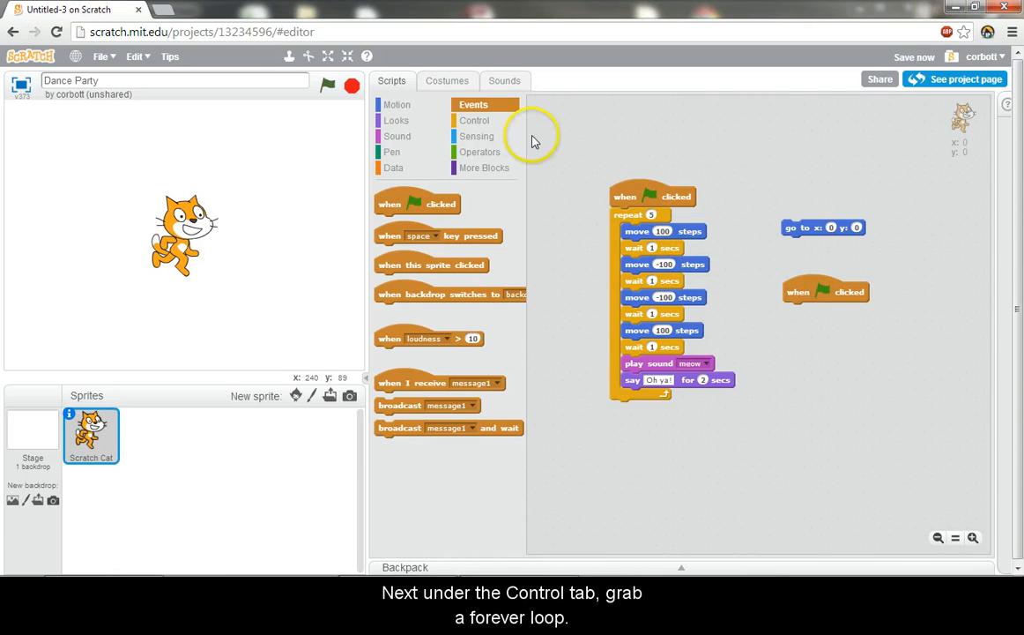
pyautogui.click(474, 120)
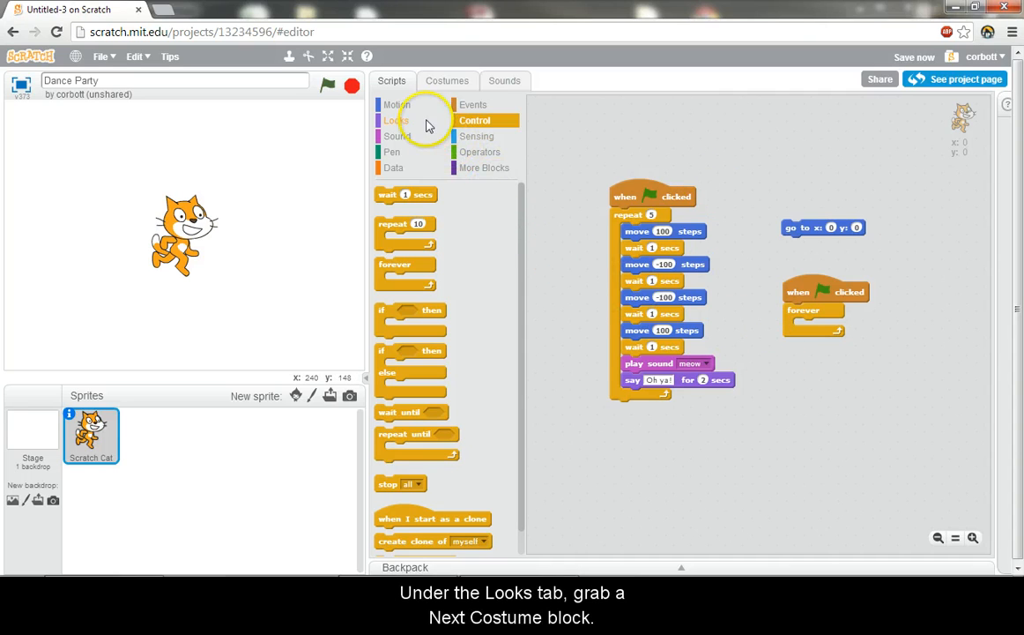
pyautogui.click(394, 120)
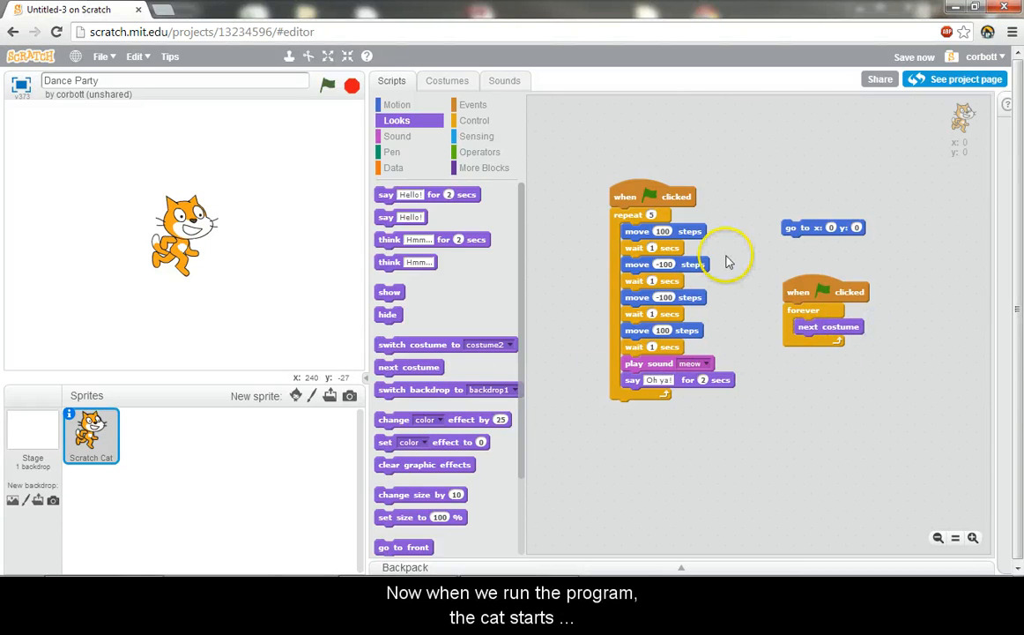
pyautogui.click(326, 86)
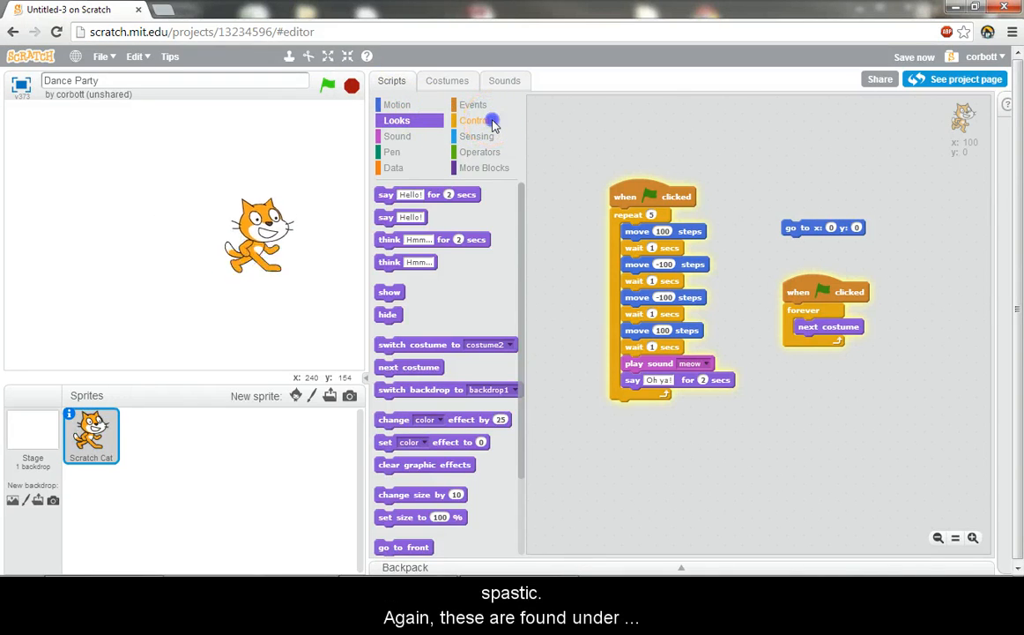
pyautogui.click(476, 119)
pyautogui.write('.2')
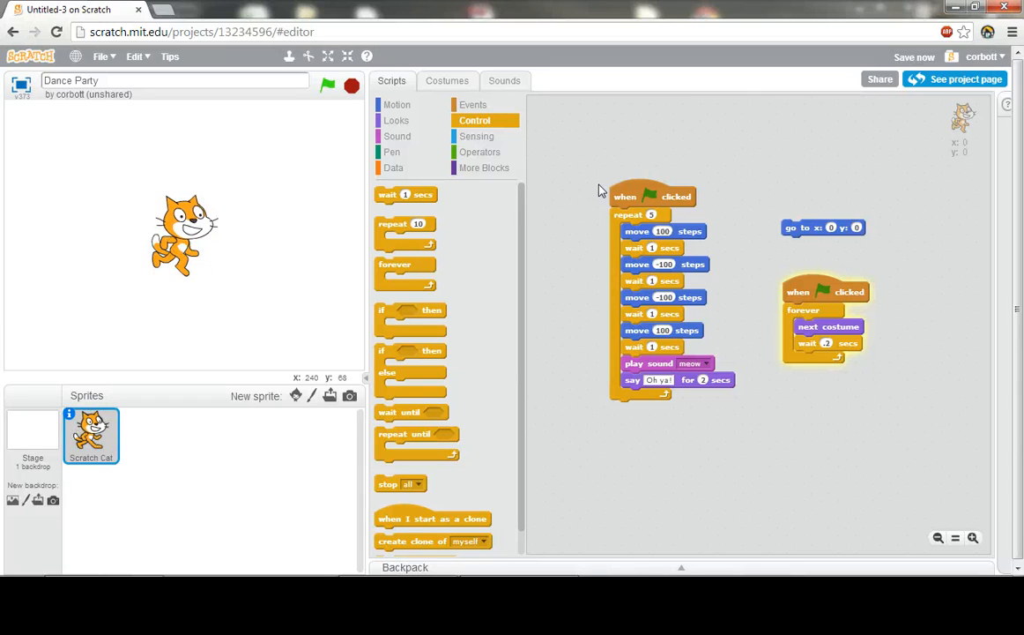
pyautogui.moveTo(384, 490)
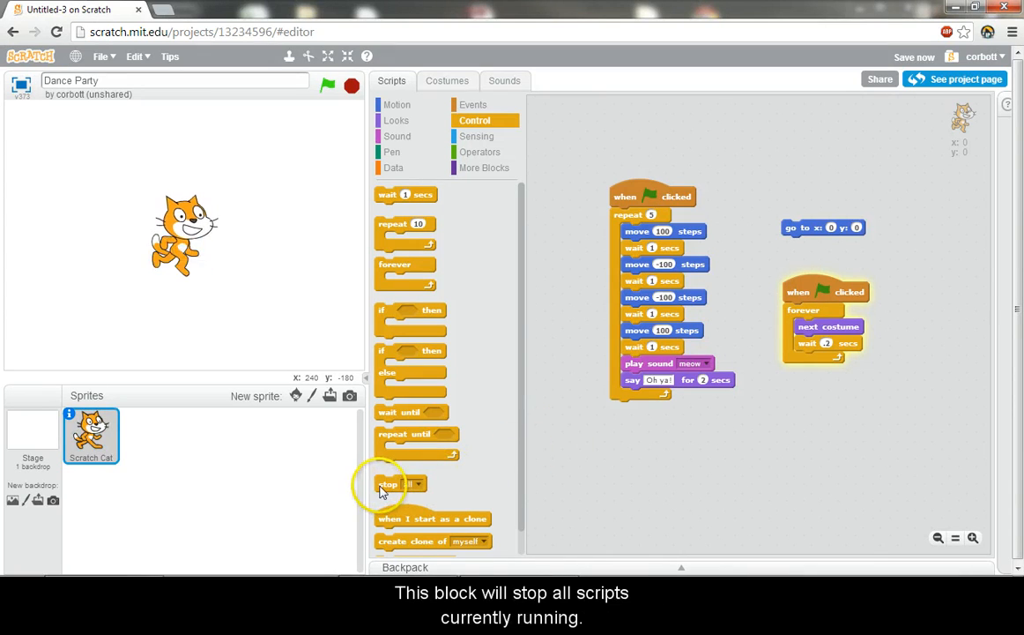
# Step: Attach a 'stop all' block to the end of the cat's dance script
pyautogui.moveTo(387, 483); pyautogui.dragTo(638, 453)
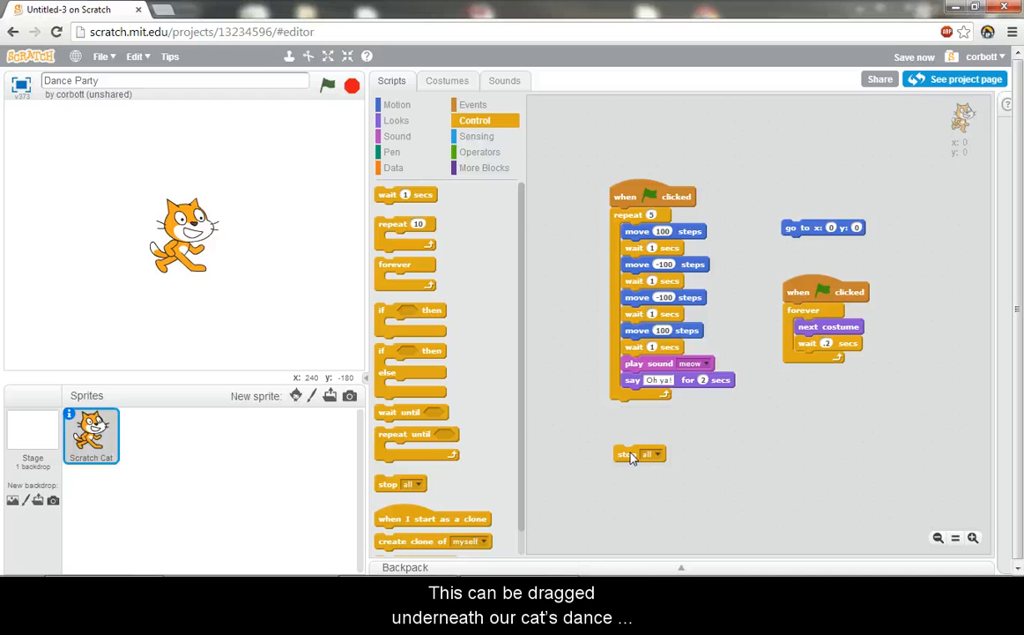
pyautogui.moveTo(624, 455); pyautogui.dragTo(624, 409)
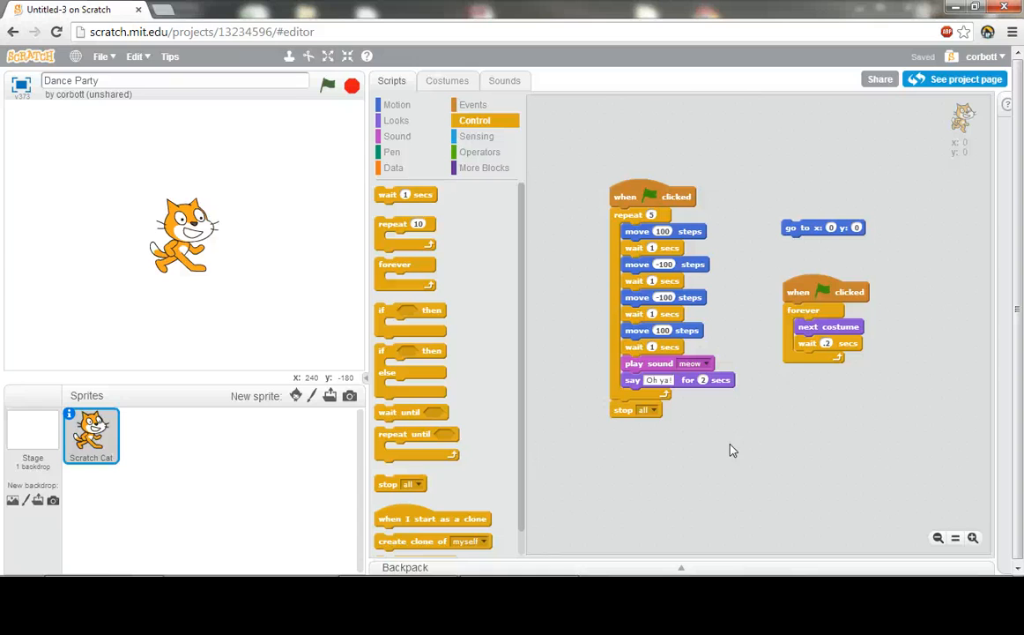
# Step: Run the project with the green flag several times to watch the cat dance and speak
pyautogui.click(328, 85)
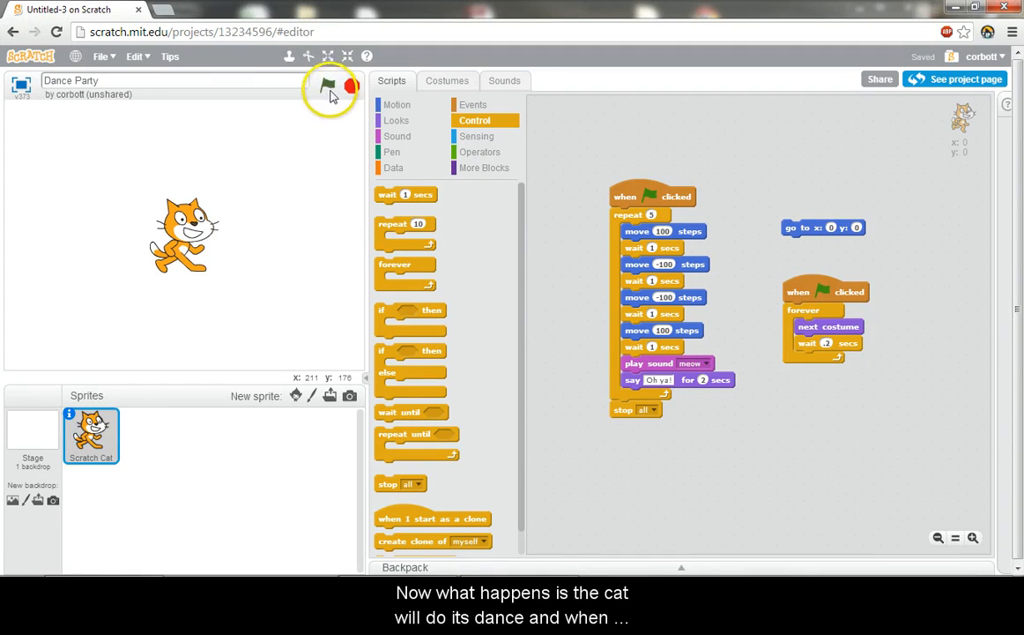
pyautogui.click(327, 85)
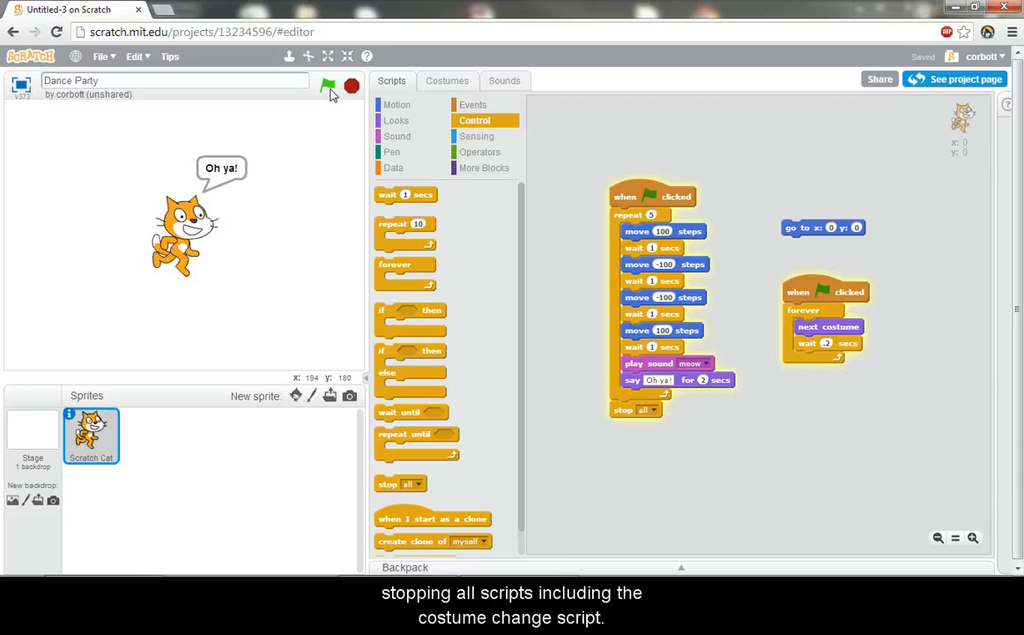
pyautogui.click(351, 86)
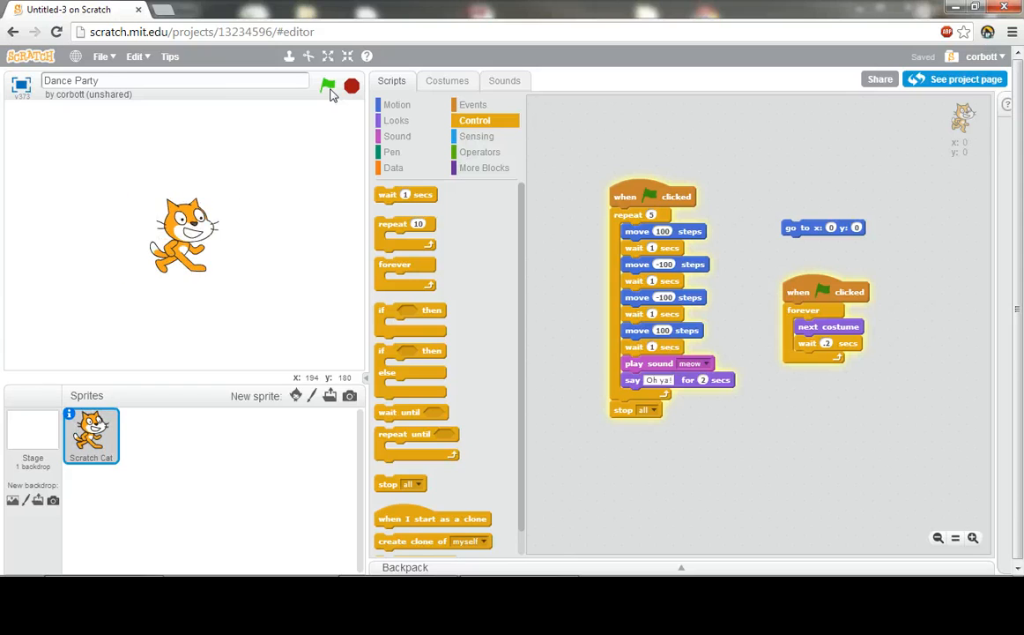
pyautogui.click(326, 86)
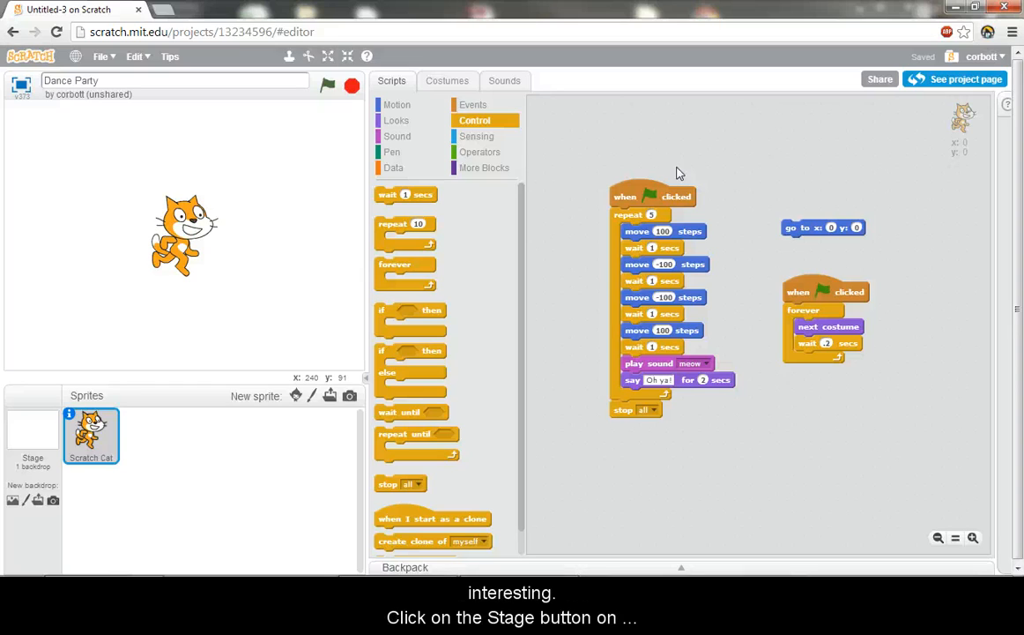
pyautogui.moveTo(219, 321)
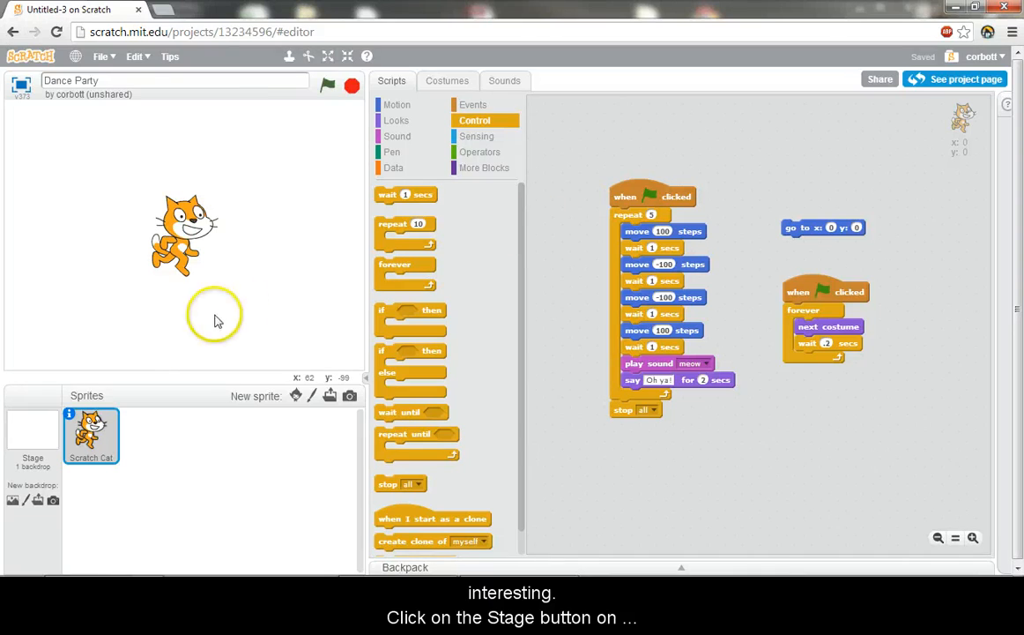
# Step: Select the Stage in the sprite list to show its empty script area
pyautogui.click(31, 437)
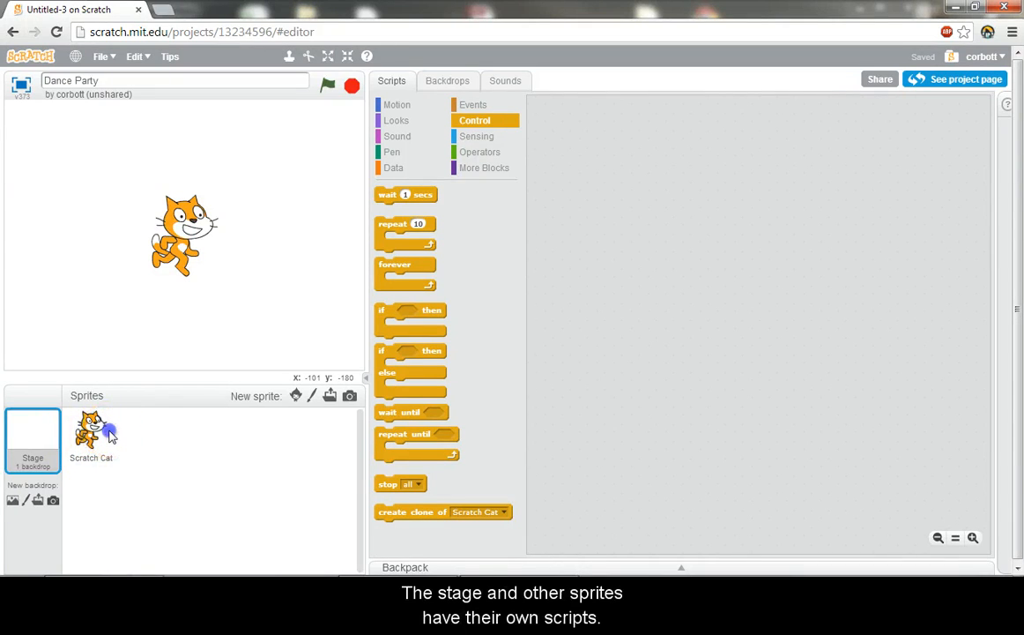
pyautogui.click(92, 432)
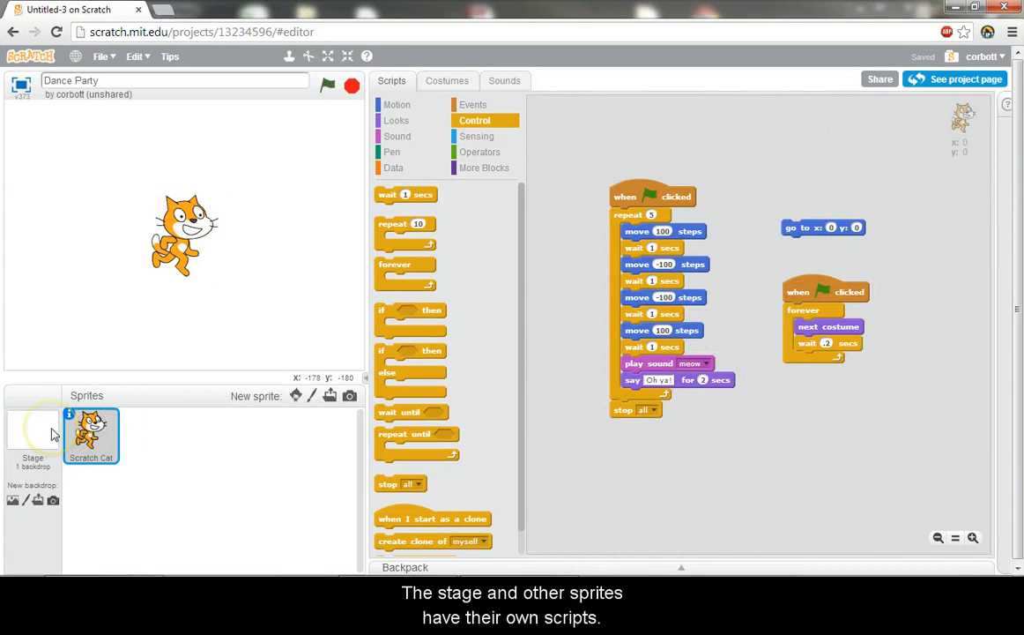
pyautogui.click(32, 437)
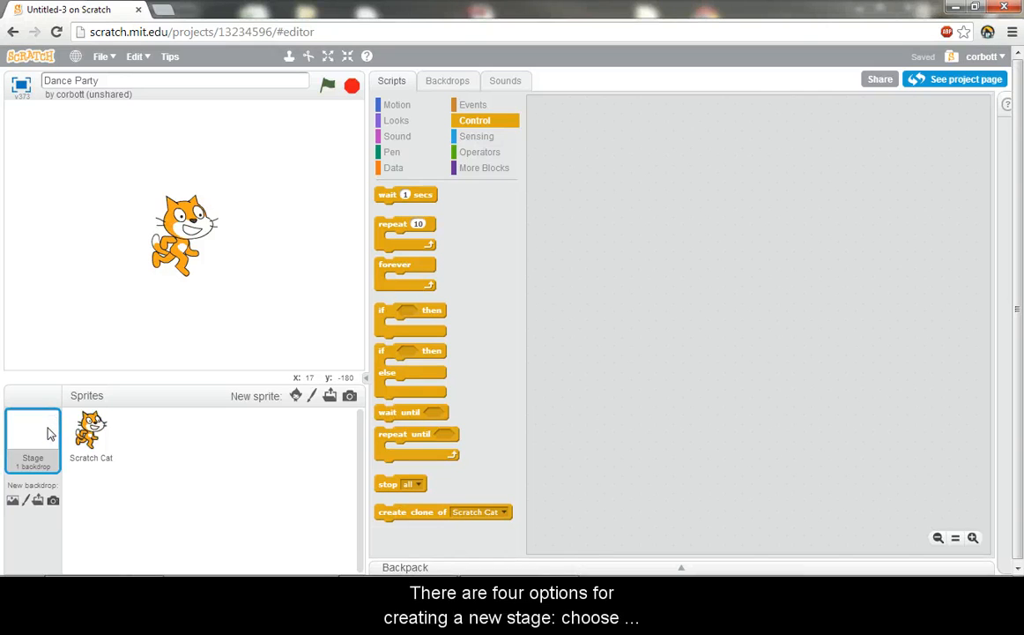
pyautogui.moveTo(14, 525)
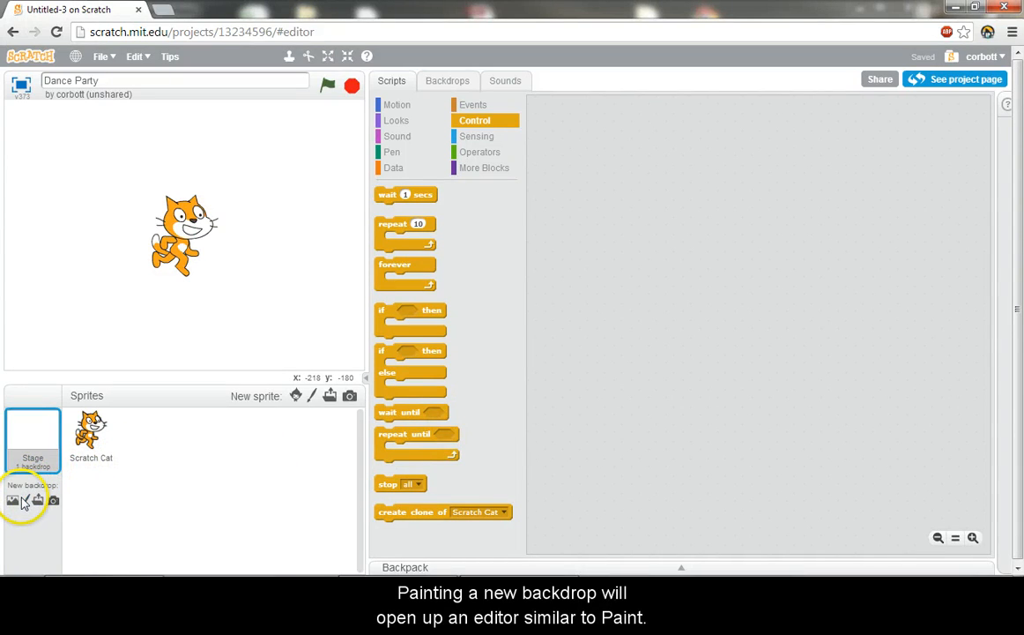
# Step: Paint a curved line on a new backdrop2, then delete it, keeping only backdrop1
pyautogui.click(12, 501)
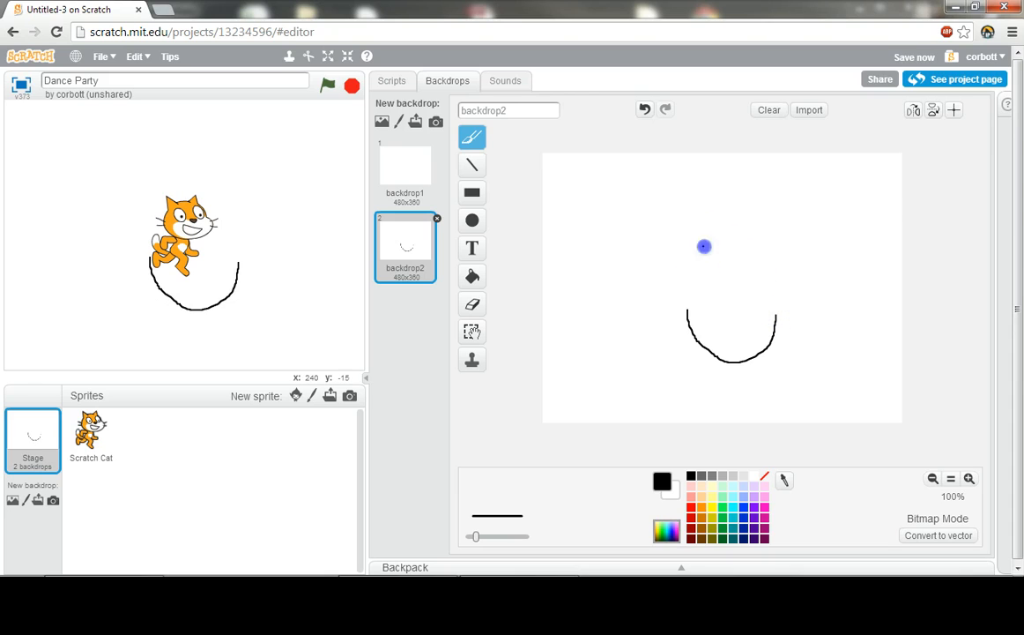
pyautogui.moveTo(705, 247); pyautogui.dragTo(712, 297)
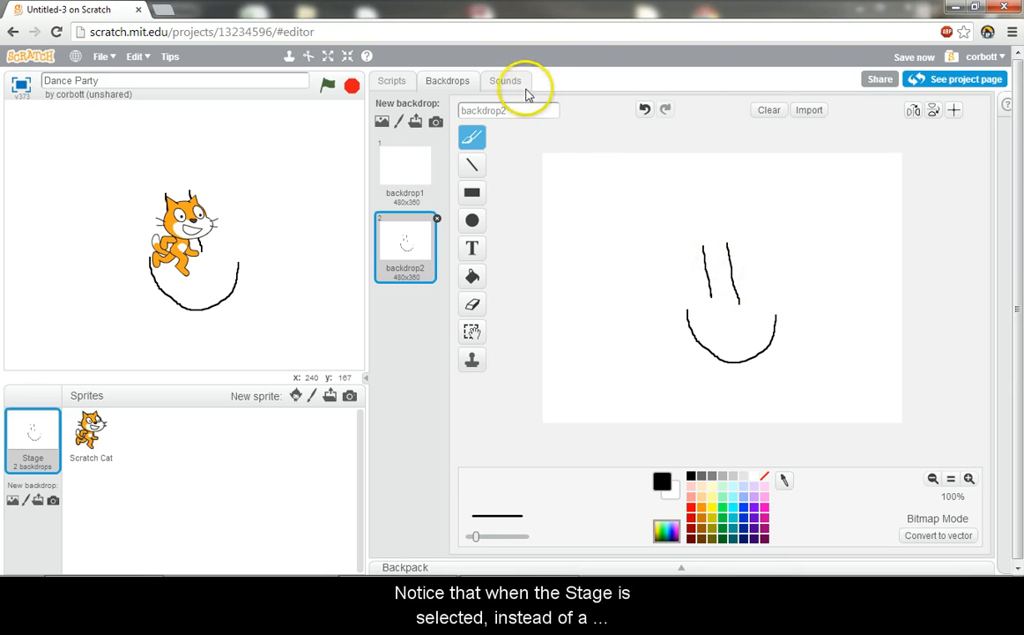
pyautogui.moveTo(474, 84)
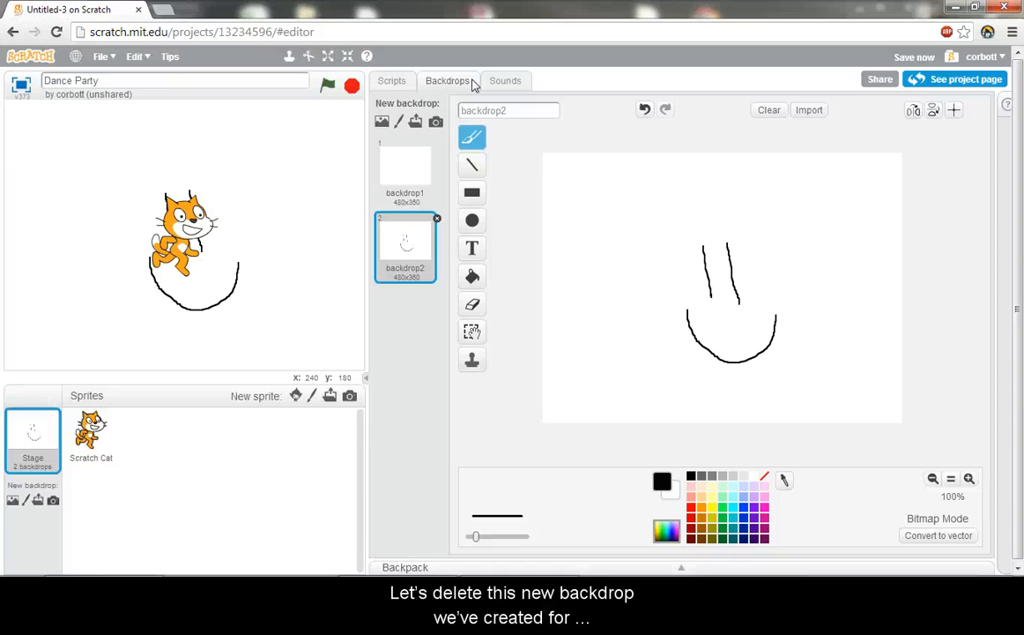
pyautogui.click(437, 218)
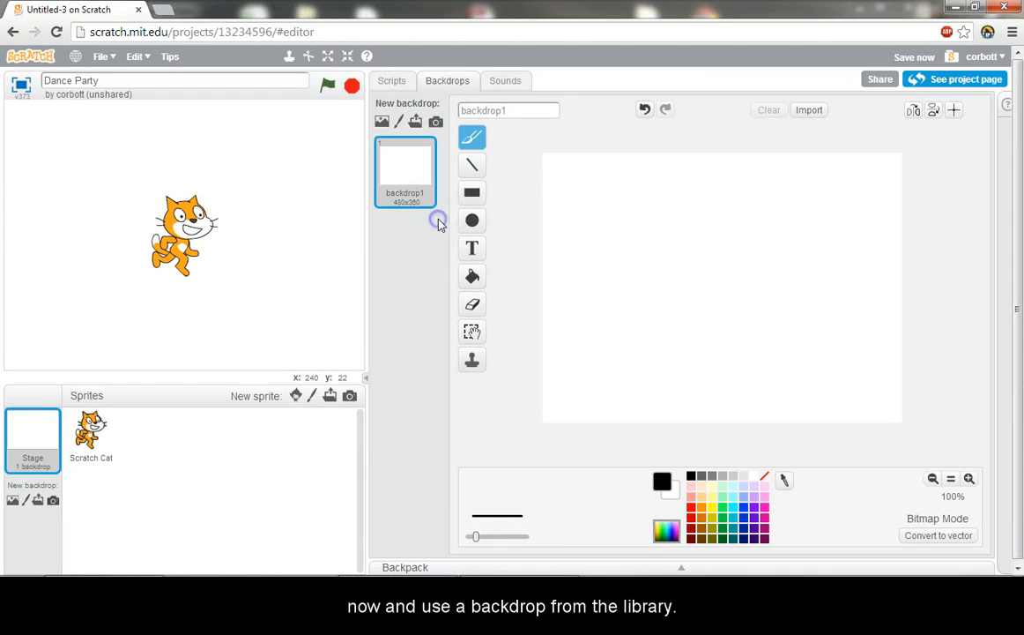
pyautogui.moveTo(14, 500)
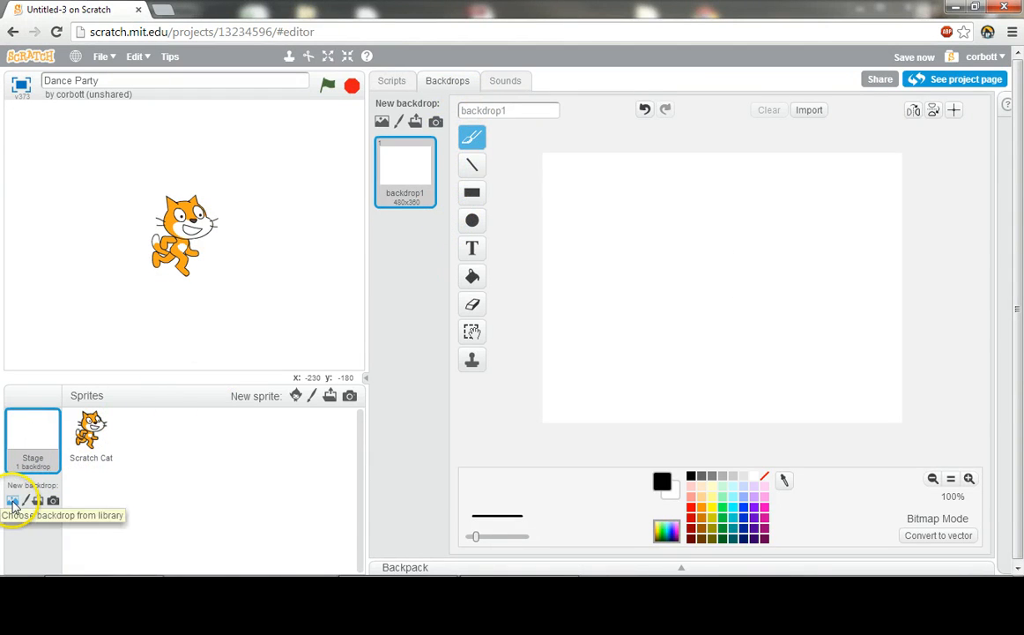
# Step: Add the spotlight-stage backdrop from the library and drag the cat onto the stage platform
pyautogui.click(14, 500)
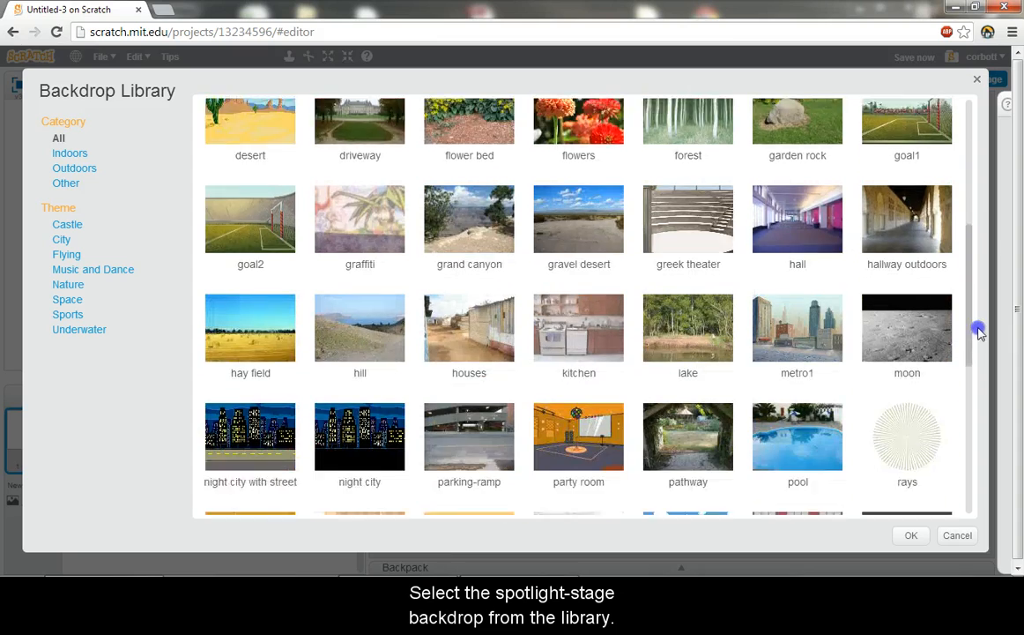
pyautogui.scroll(-3)
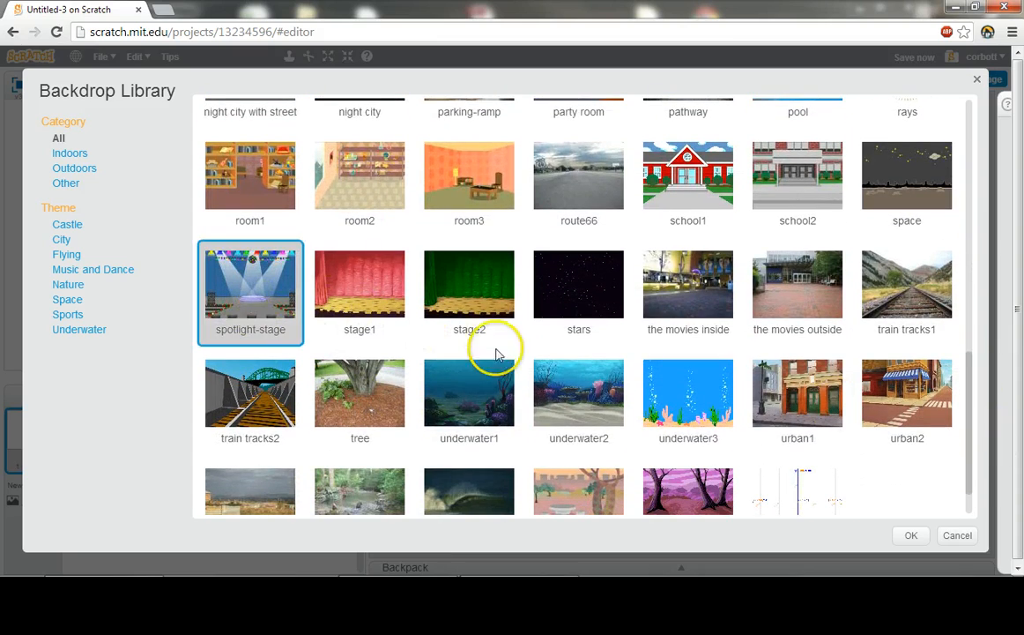
pyautogui.click(912, 536)
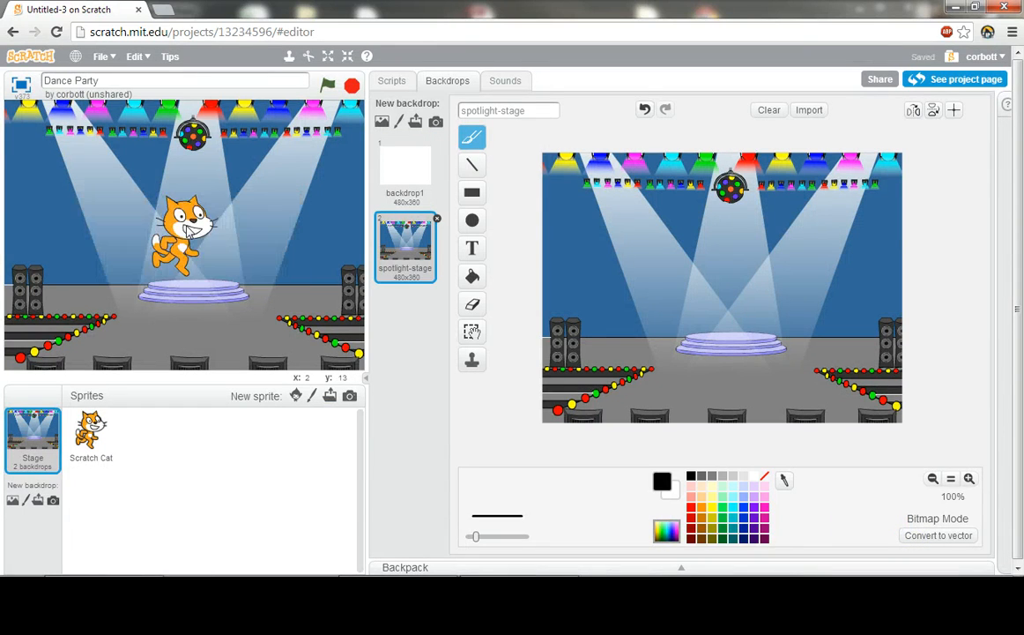
pyautogui.moveTo(185, 230); pyautogui.dragTo(198, 273)
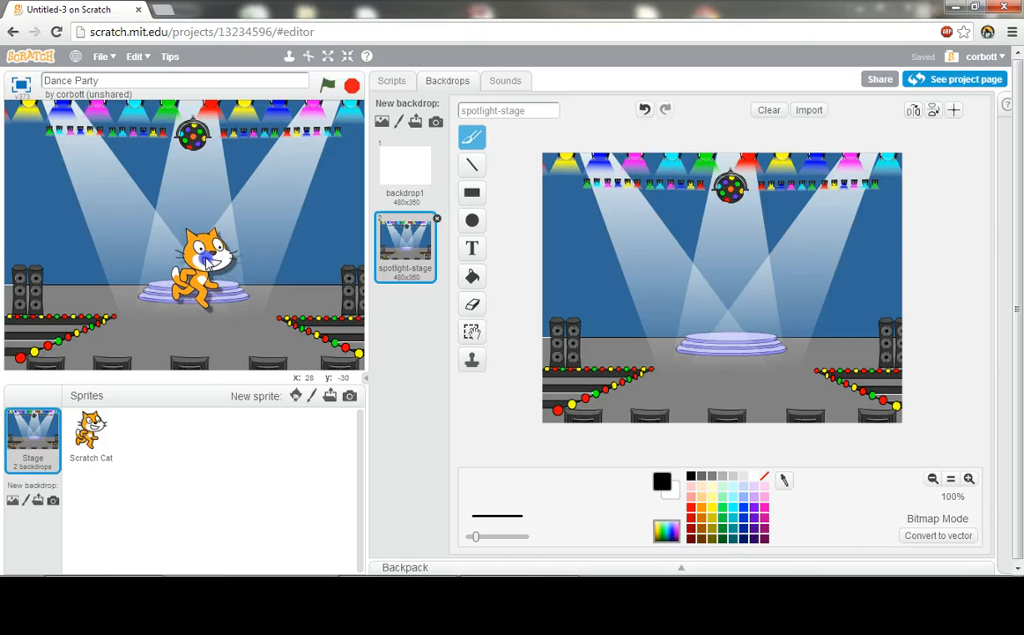
pyautogui.click(92, 432)
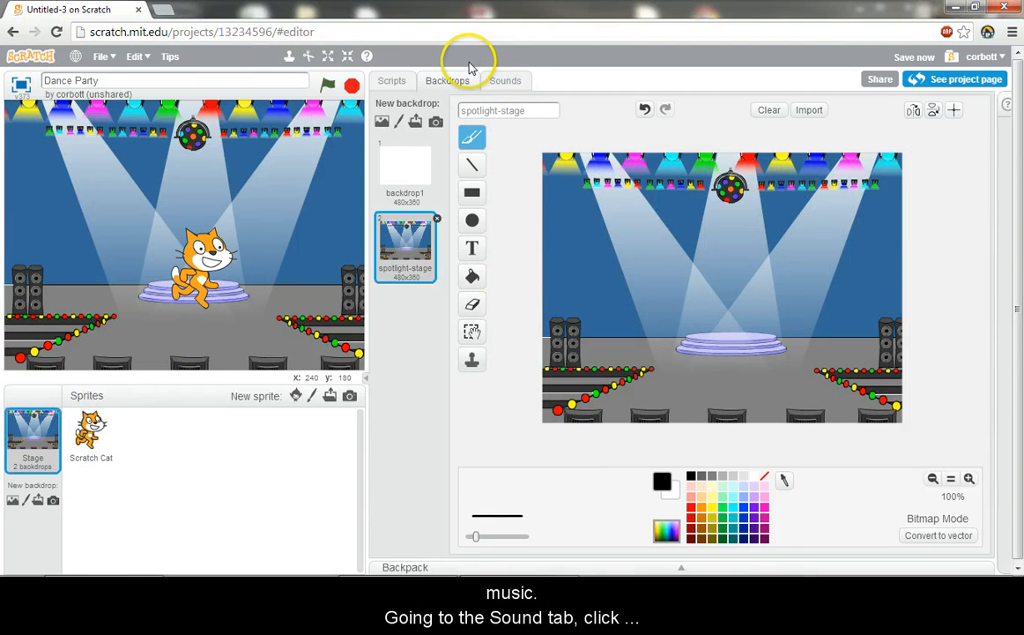
# Step: Add the hip hop loop from the library's Music Loops to the Stage's sounds
pyautogui.click(504, 81)
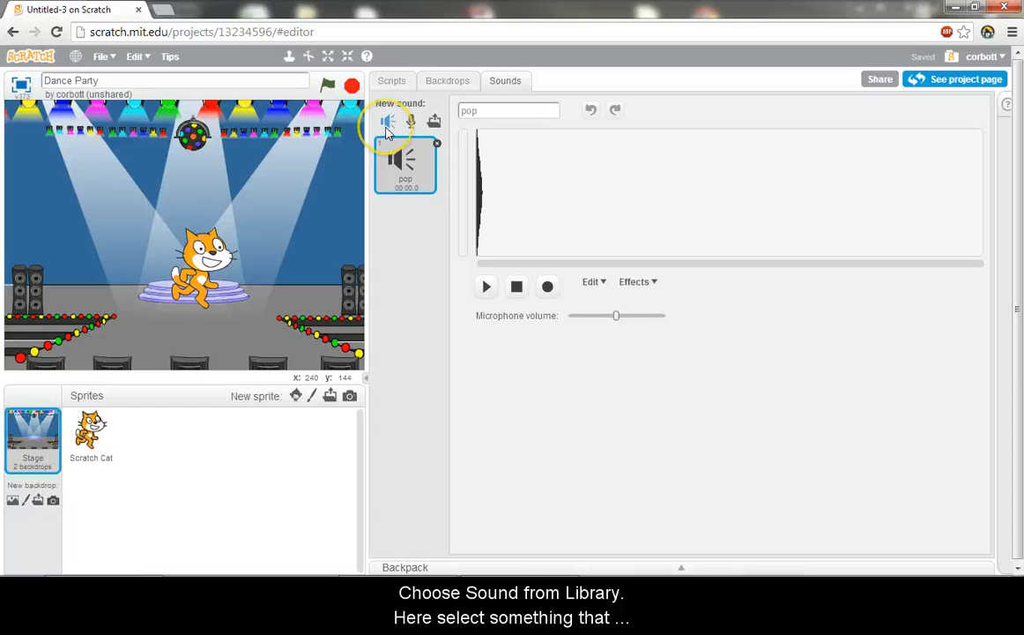
pyautogui.click(388, 120)
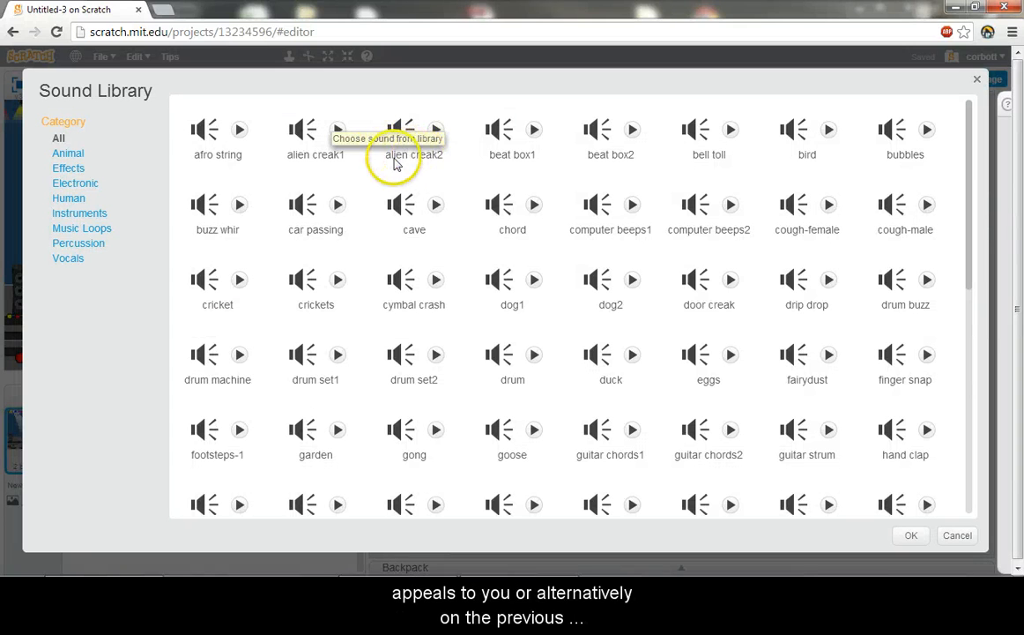
pyautogui.click(85, 228)
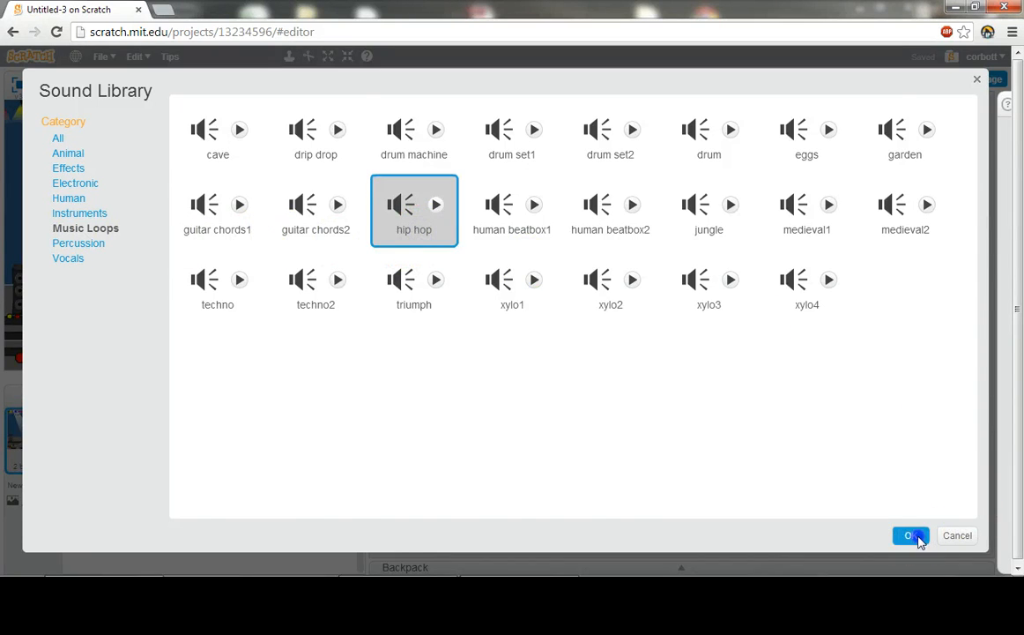
pyautogui.click(909, 535)
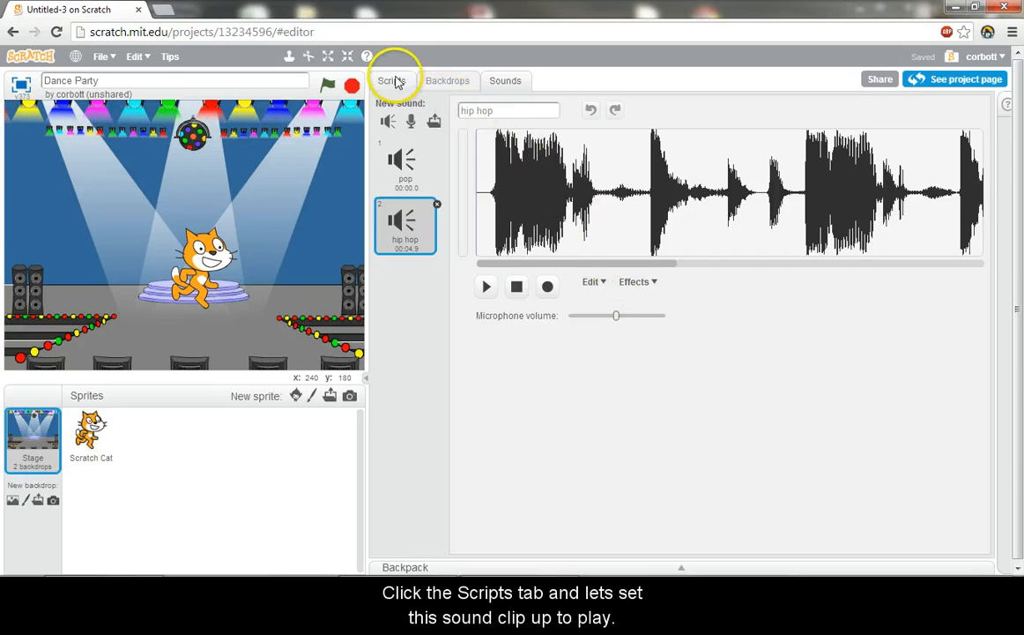
# Step: Start a Stage script: 'when green flag clicked' with a forever loop beneath it
pyautogui.click(391, 81)
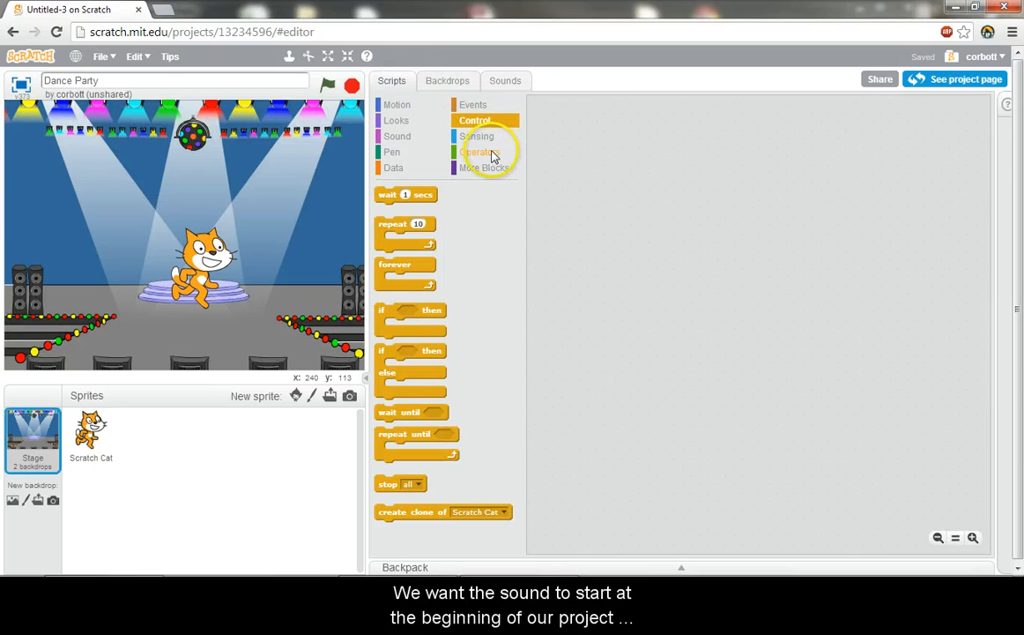
pyautogui.moveTo(491, 155)
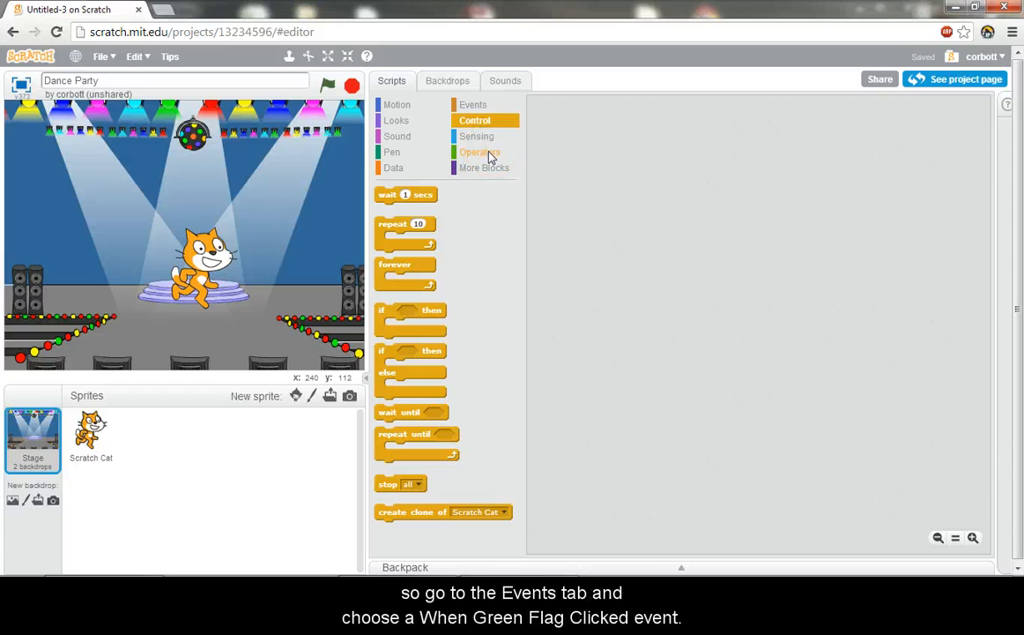
pyautogui.click(472, 104)
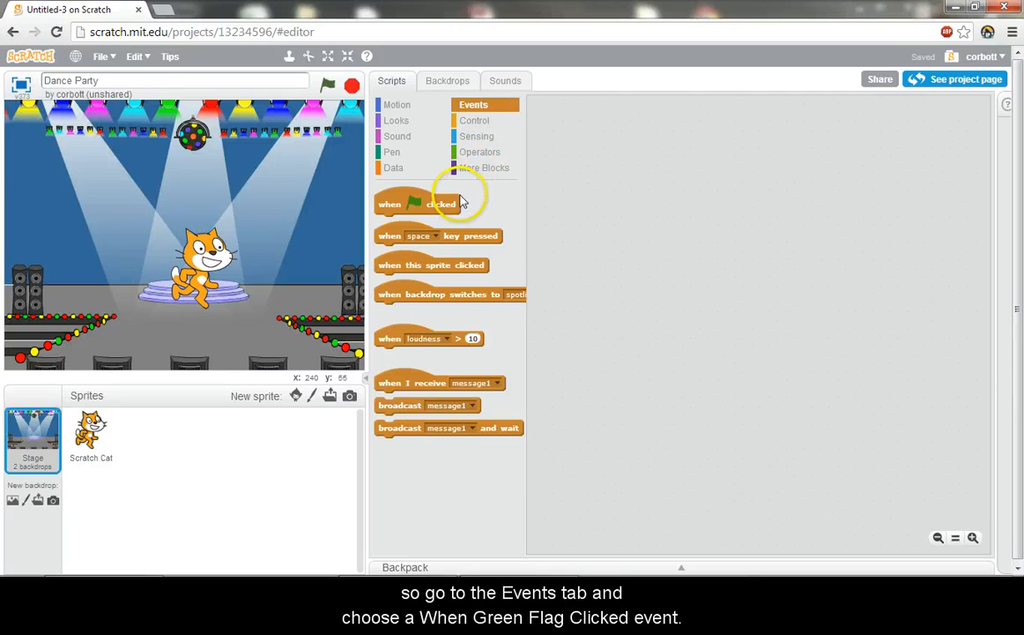
pyautogui.moveTo(414, 205); pyautogui.dragTo(670, 187)
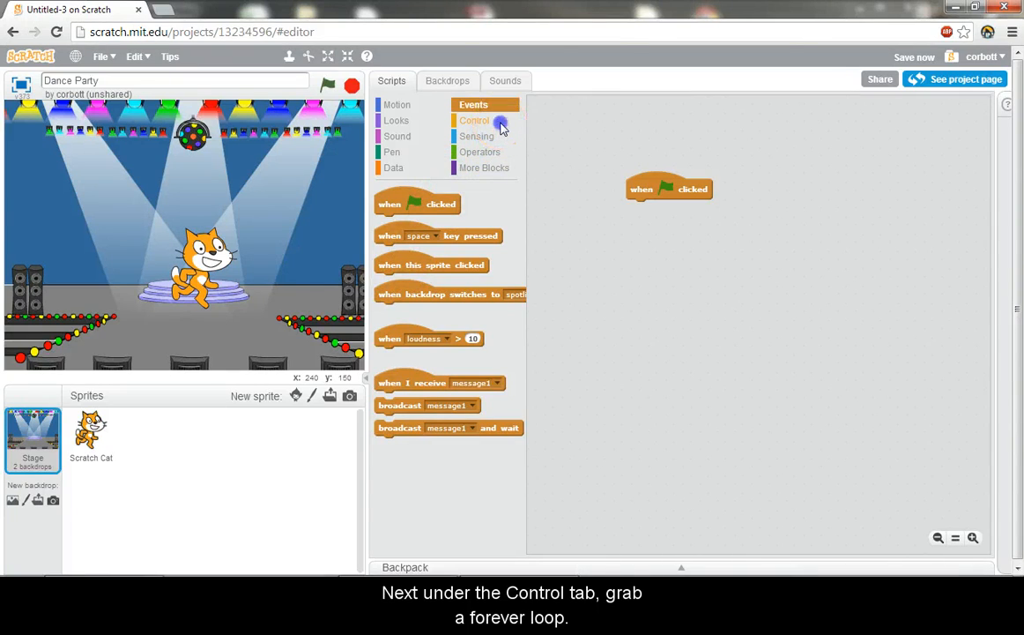
pyautogui.click(474, 120)
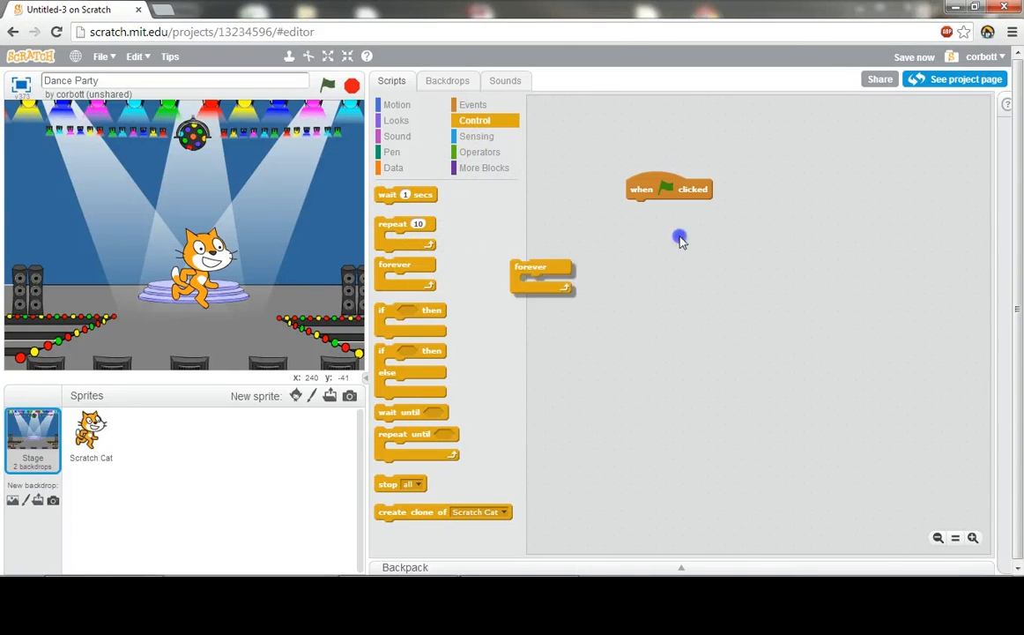
pyautogui.moveTo(529, 268); pyautogui.dragTo(656, 211)
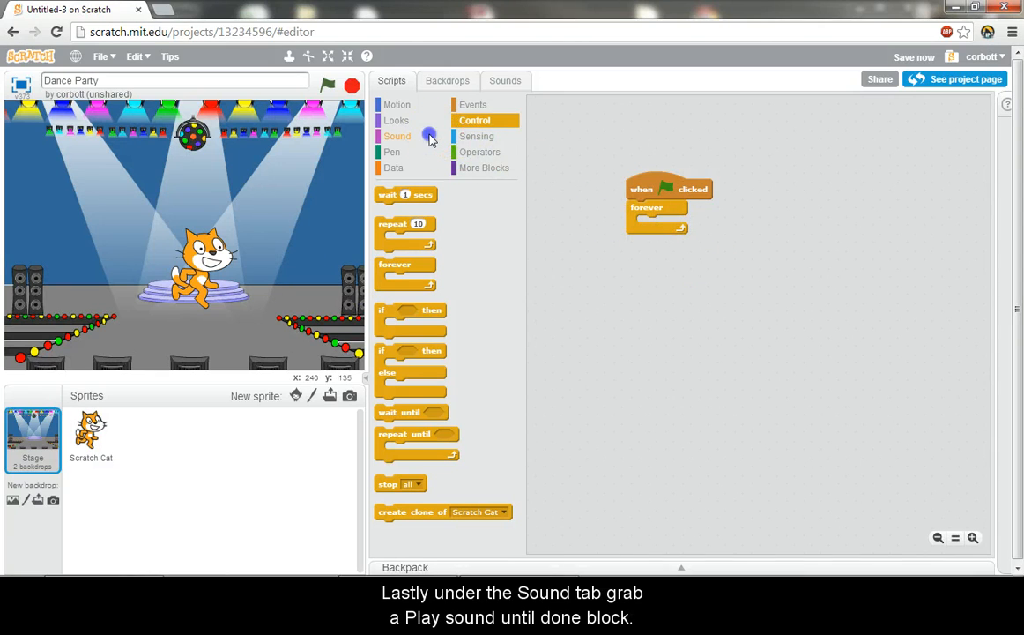
# Step: Put 'play sound until done' inside the loop and set its sound to hip hop
pyautogui.click(397, 136)
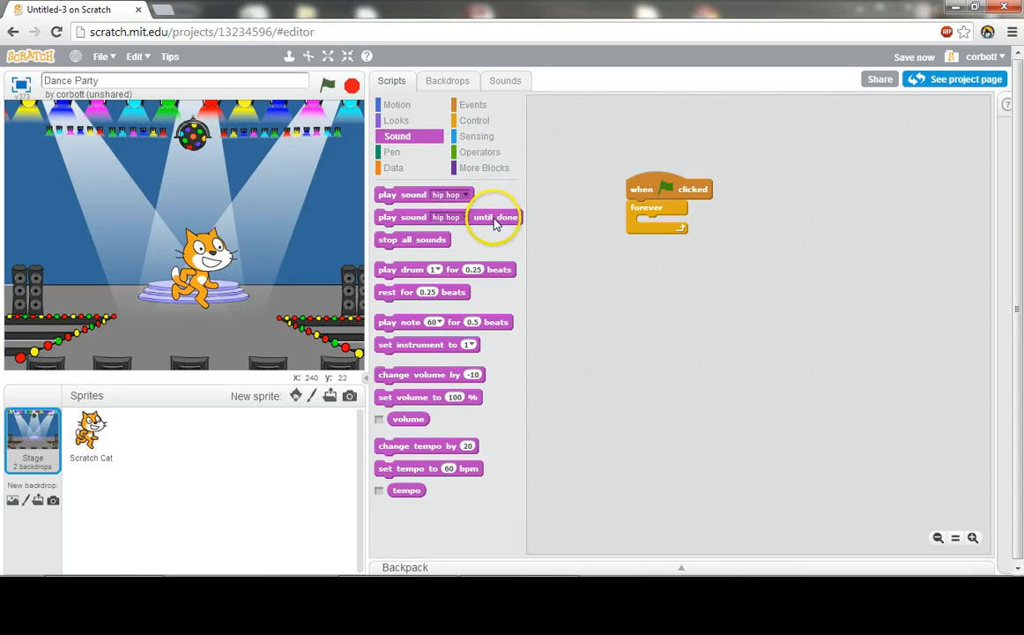
pyautogui.moveTo(493, 217); pyautogui.dragTo(706, 222)
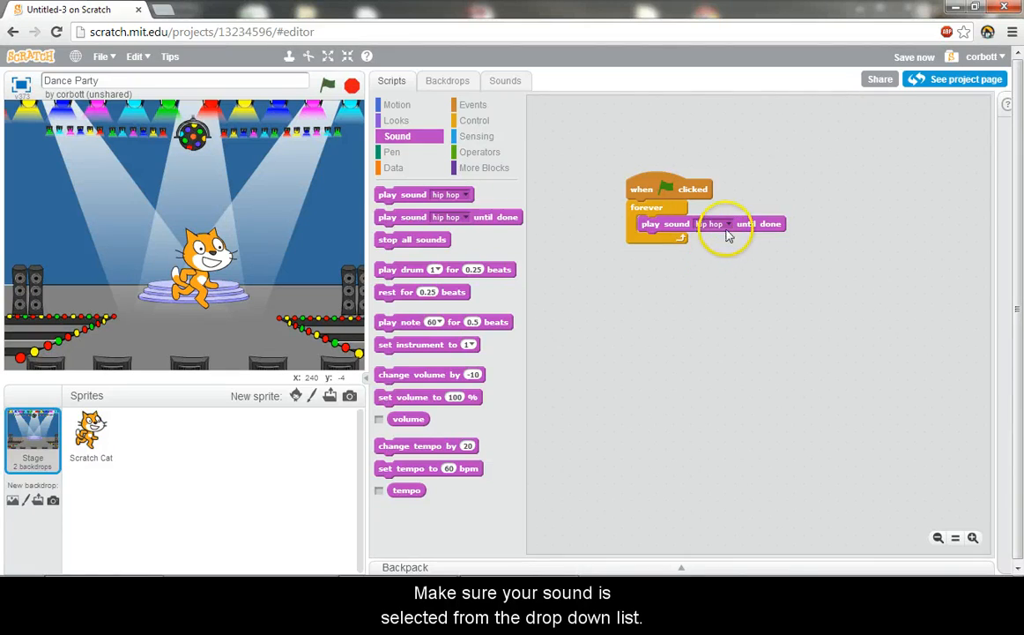
pyautogui.click(712, 222)
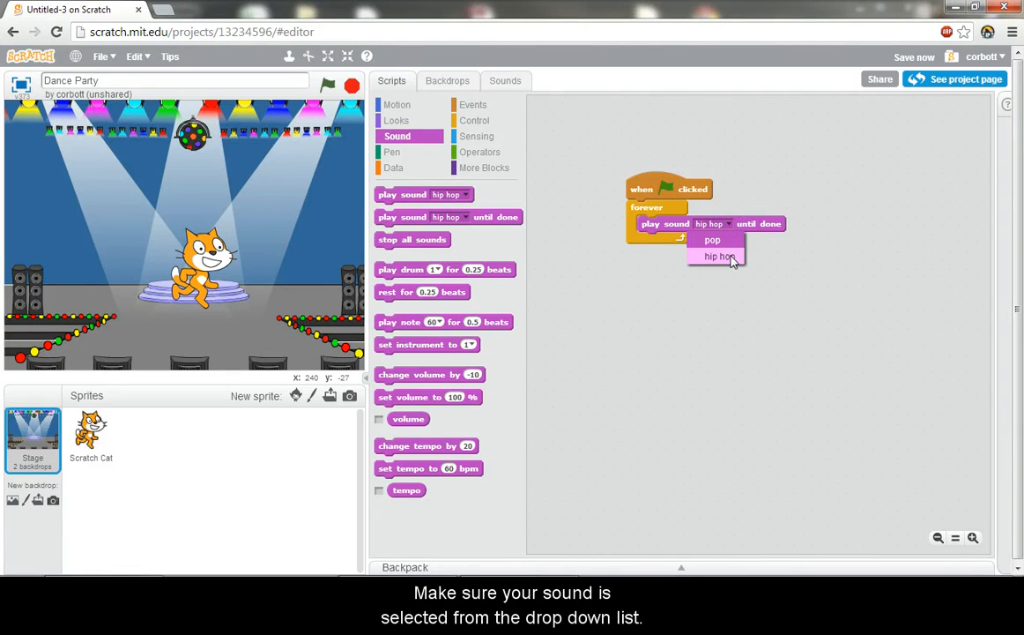
pyautogui.click(719, 257)
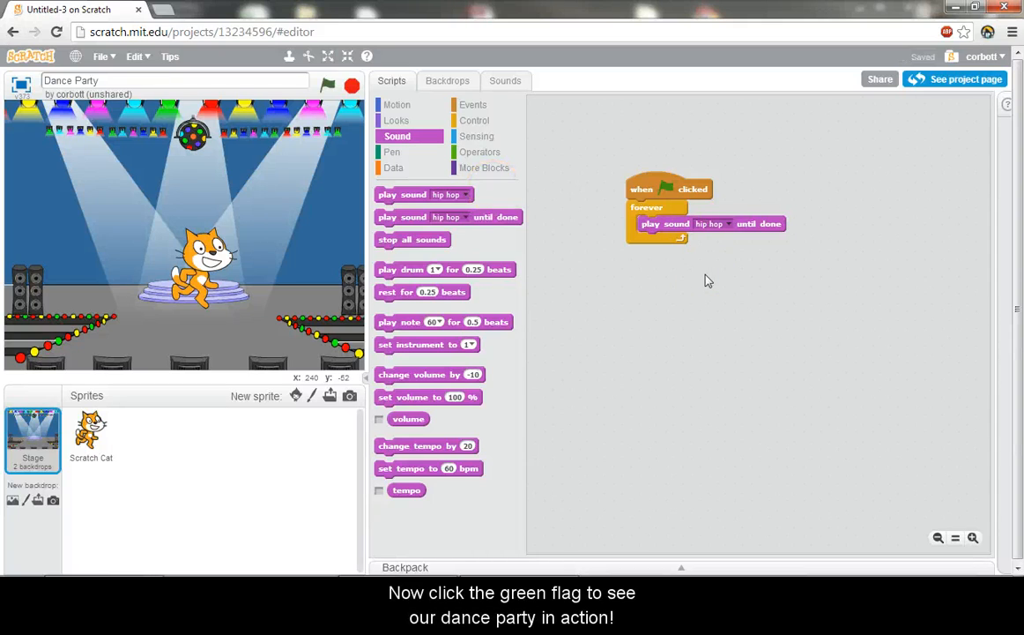
pyautogui.moveTo(578, 150)
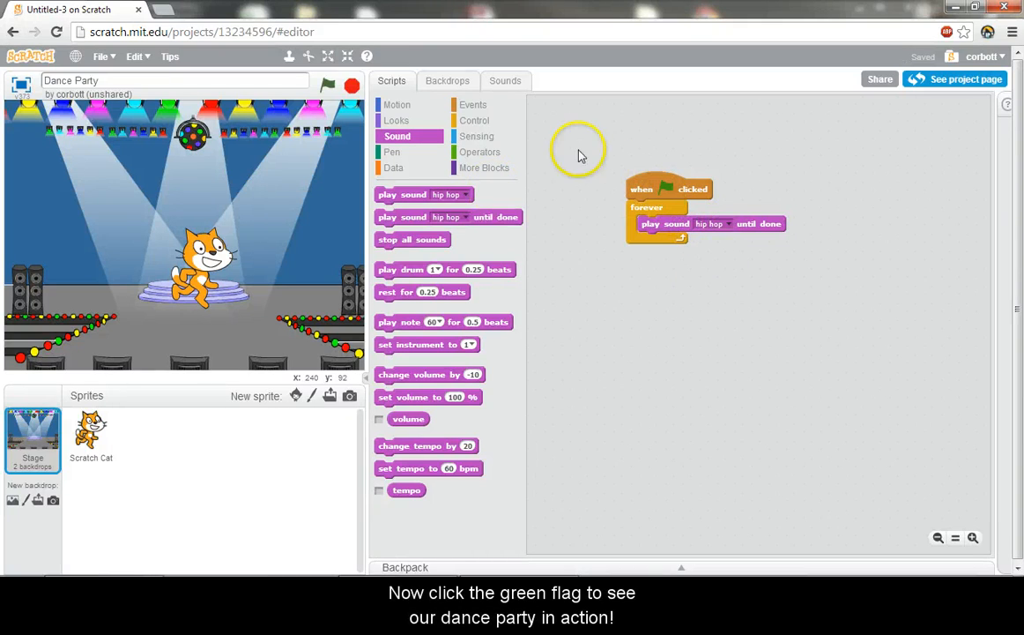
# Step: Start the Dance Party project with the green flag
pyautogui.click(328, 85)
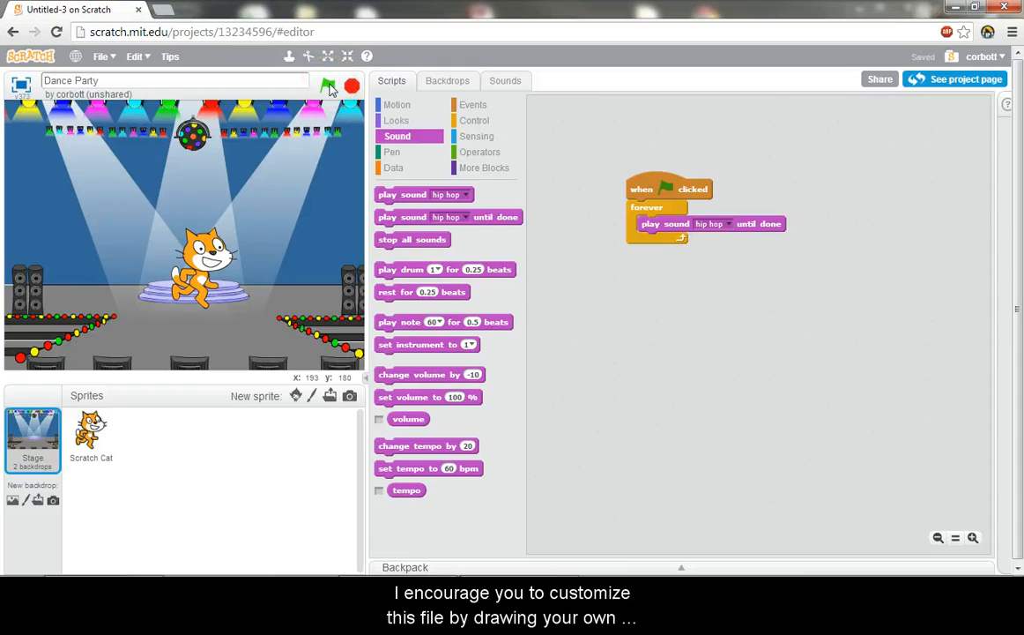